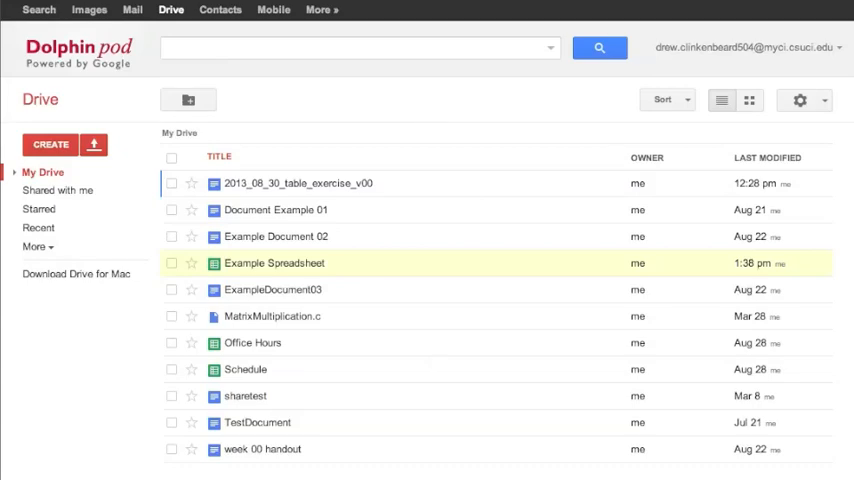
pyautogui.moveTo(424, 308)
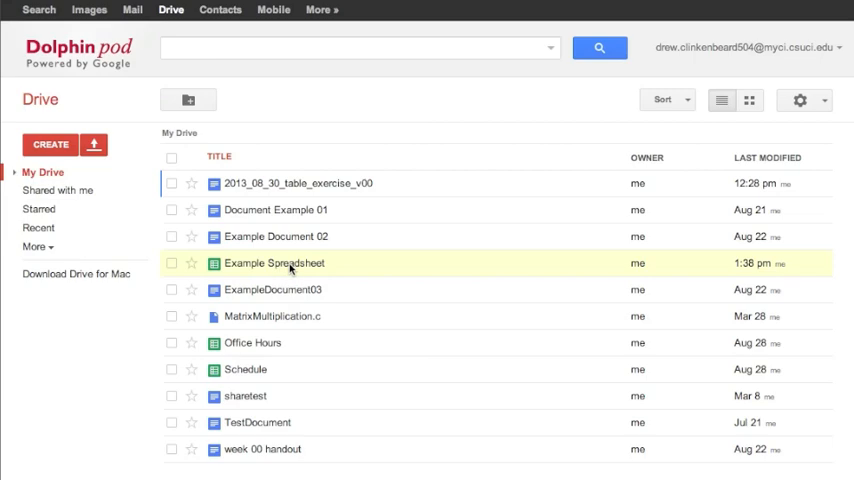
# Open the Example Spreadsheet file from My Drive in the Sheets editor
pyautogui.doubleClick(274, 264)
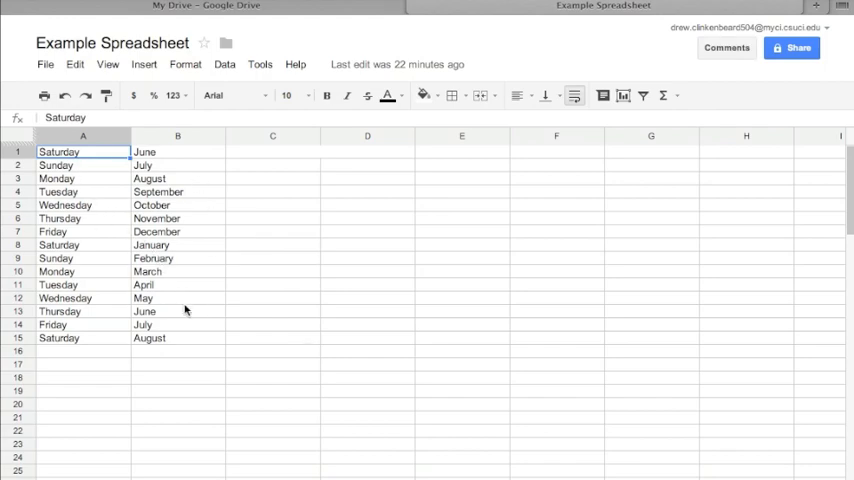
pyautogui.moveTo(152, 276)
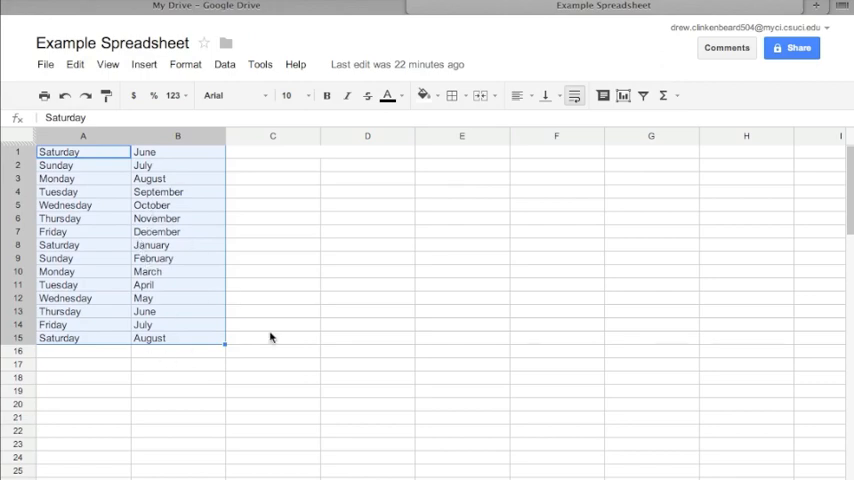
pyautogui.moveTo(256, 348)
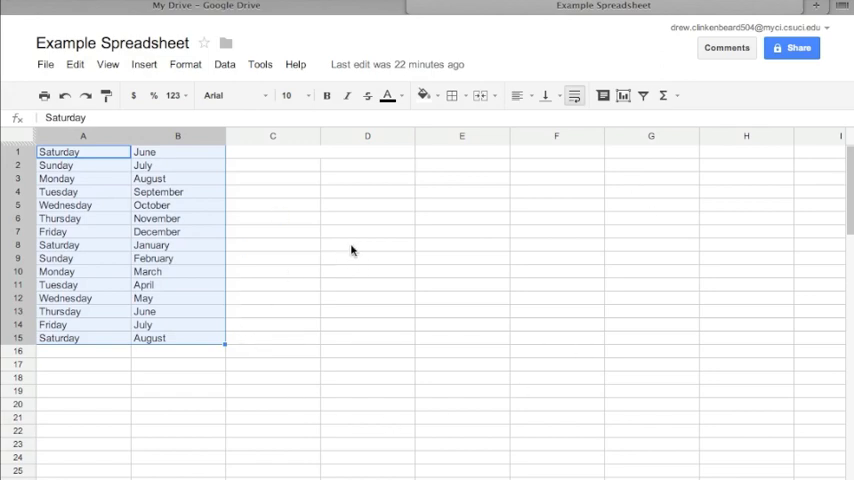
# Select the day and month lists in A1:B16 and delete them, leaving the sheet blank
pyautogui.click(368, 244)
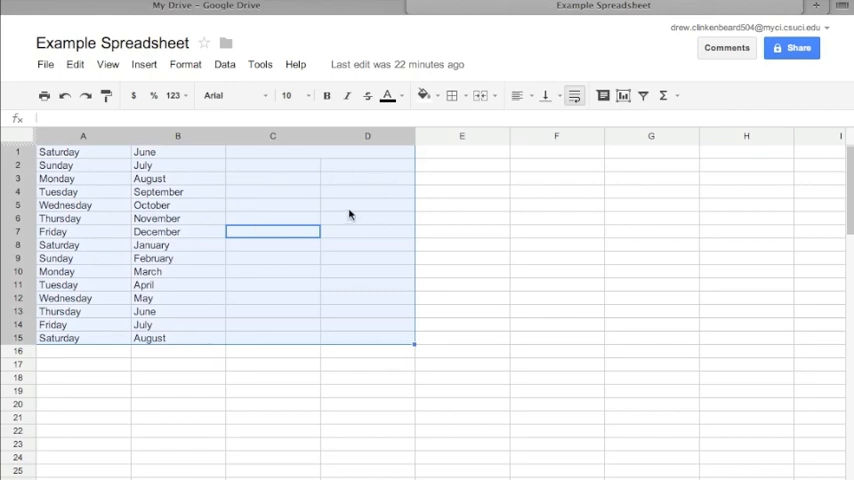
pyautogui.moveTo(286, 284)
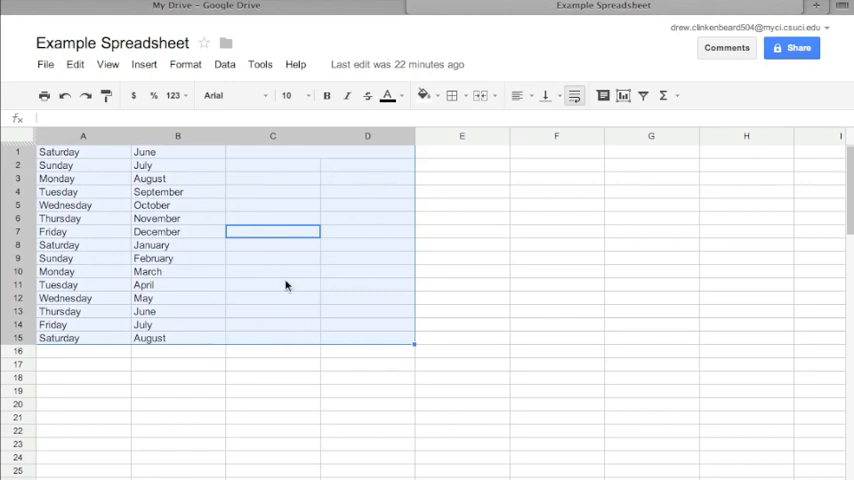
pyautogui.click(72, 272)
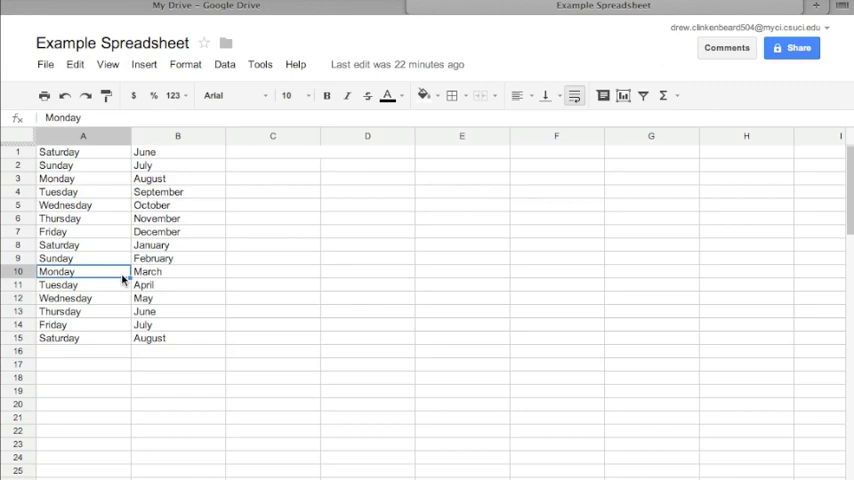
pyautogui.moveTo(84, 152); pyautogui.dragTo(178, 338)
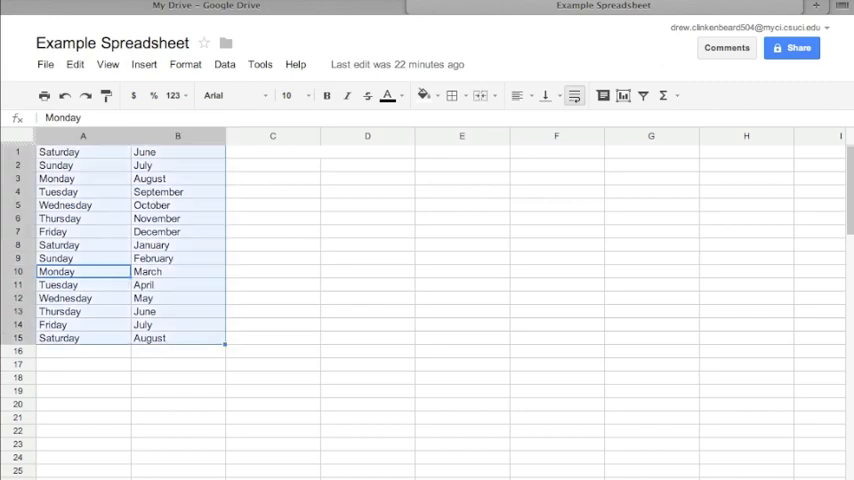
pyautogui.press('Delete')
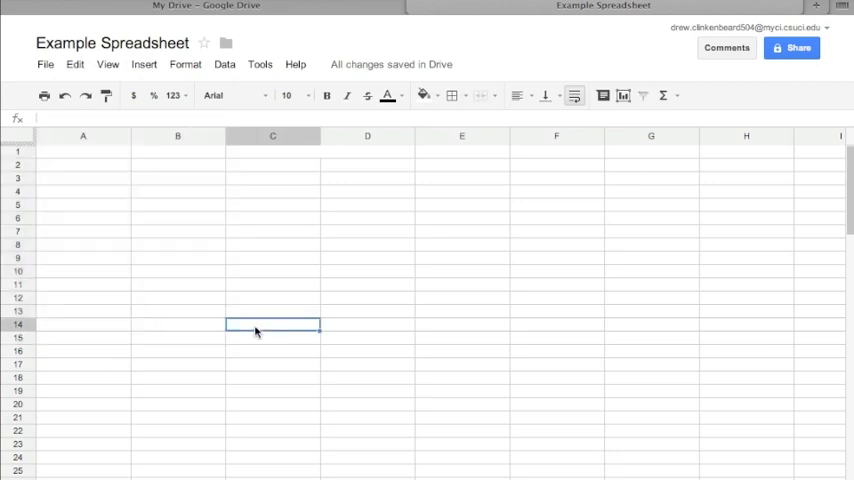
# Enter Week 1 and Week 2 in A2:A3 and fill the series down to Week 18
pyautogui.click(80, 164)
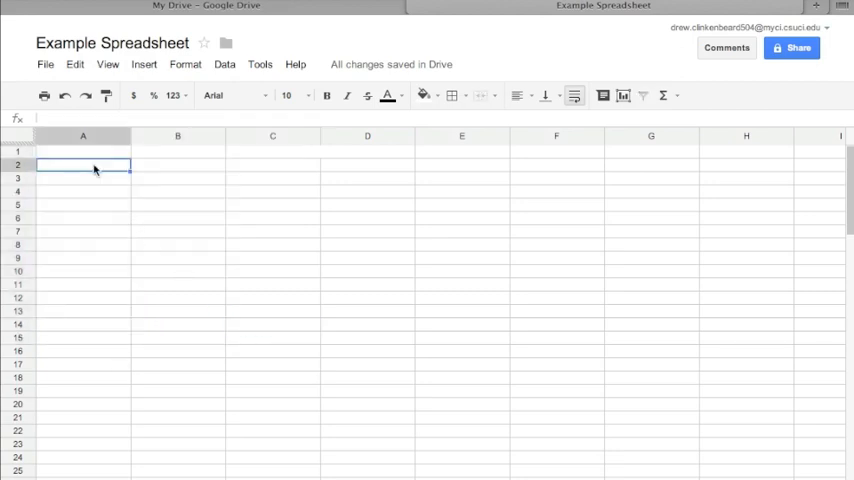
pyautogui.write('Week 1')
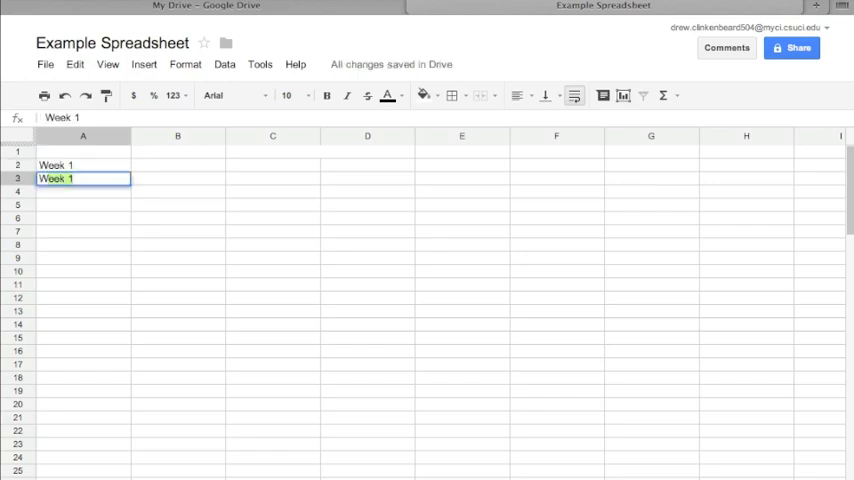
pyautogui.write('Week 2')
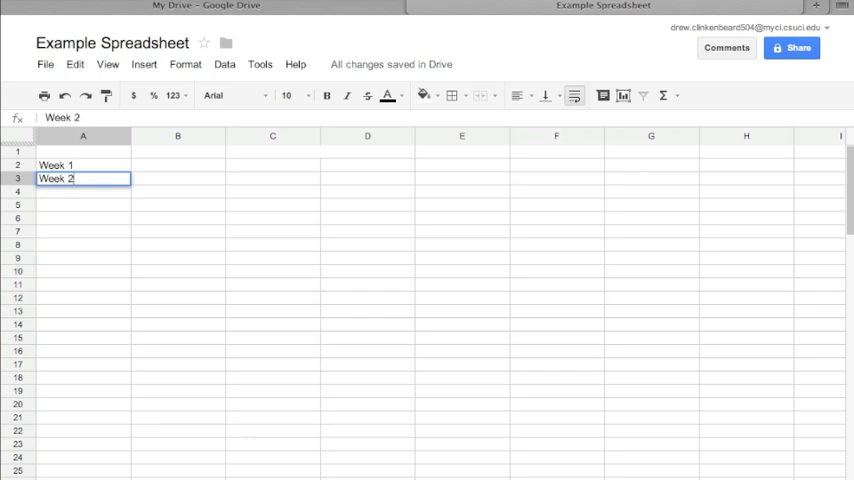
pyautogui.click(80, 164)
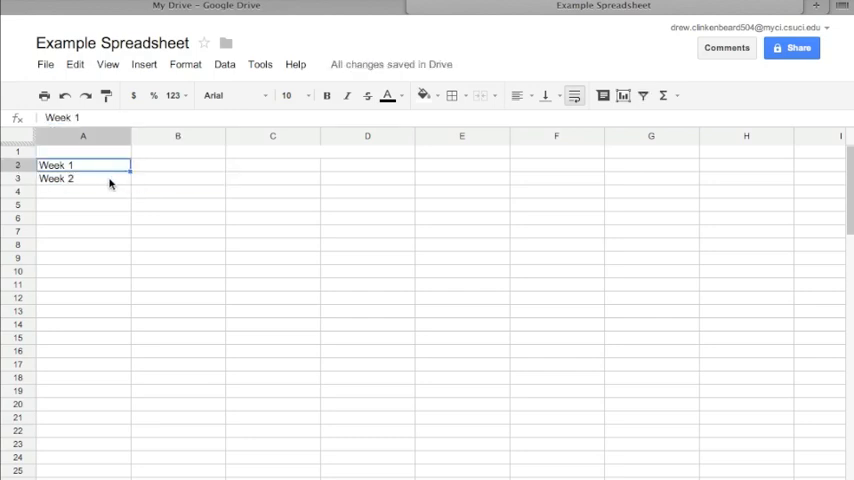
pyautogui.moveTo(84, 164); pyautogui.dragTo(84, 178)
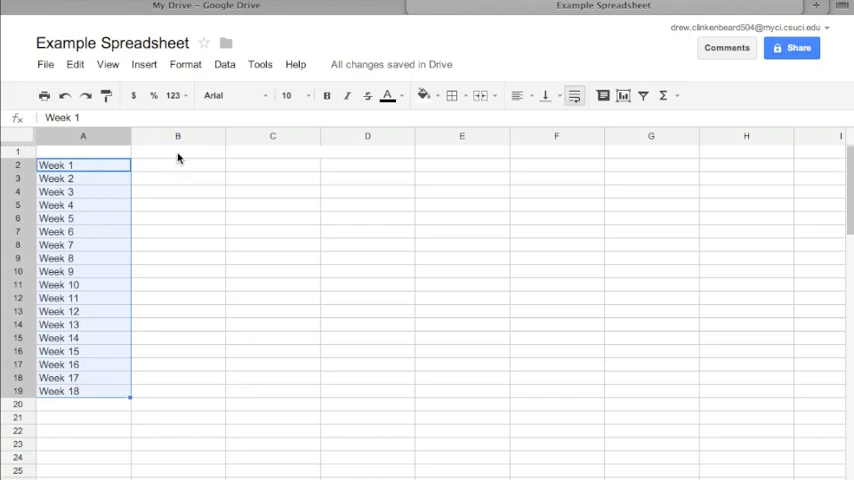
pyautogui.click(178, 152)
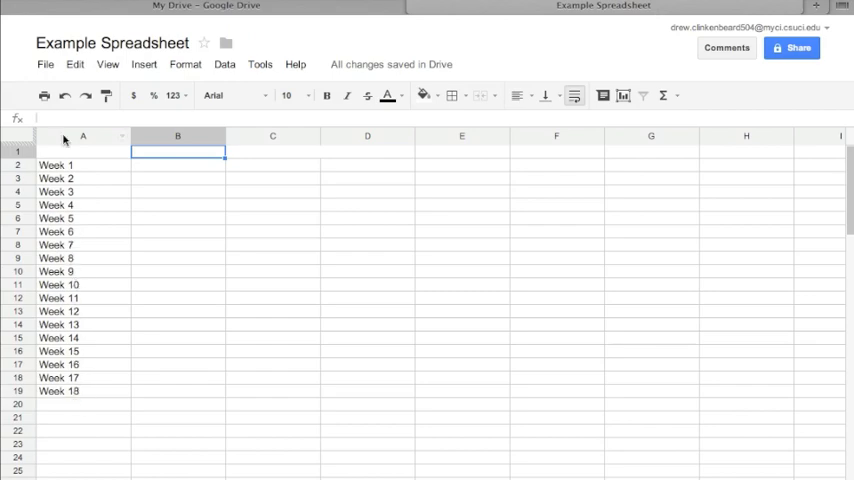
pyautogui.moveTo(218, 240)
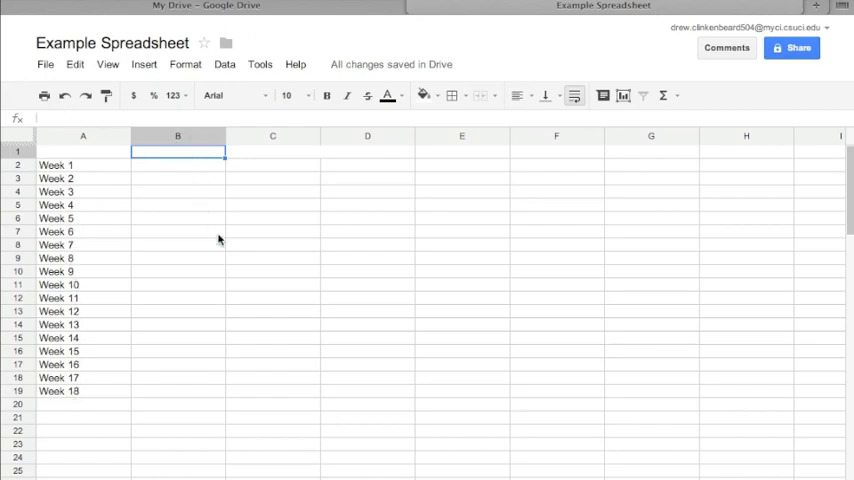
# Enter the Week Start heading, unmerge C1:D1, and enter Homework Due On
pyautogui.write('Week Start')
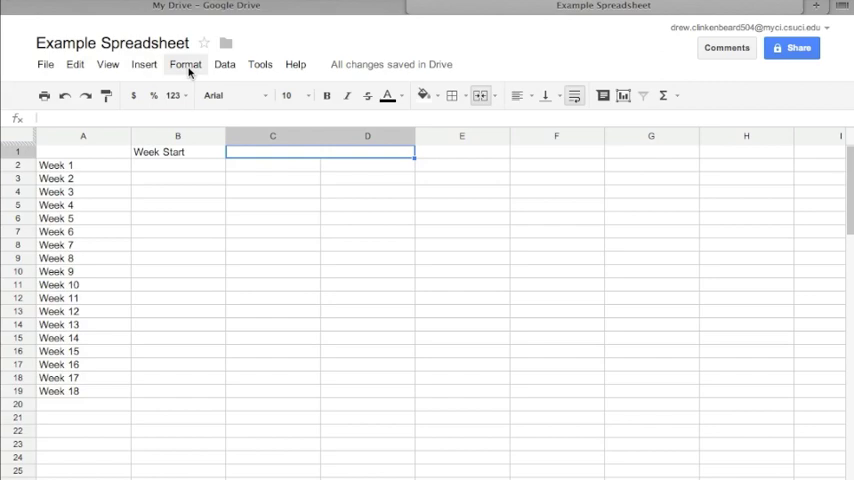
pyautogui.click(194, 64)
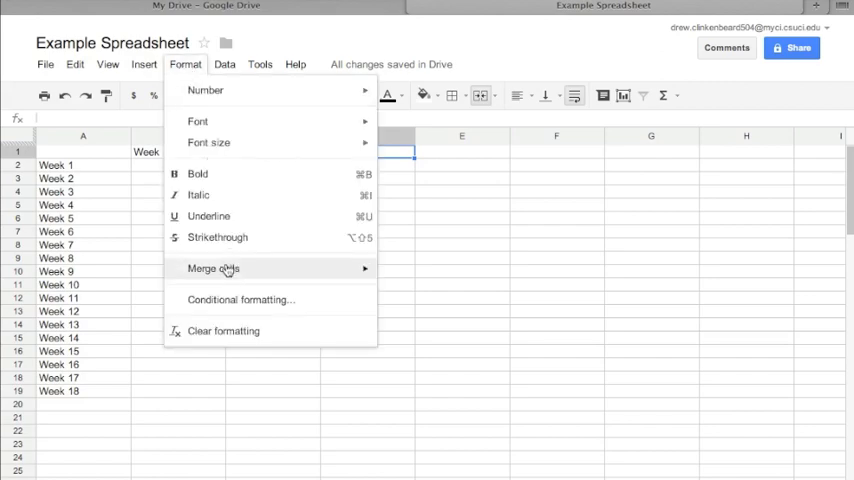
pyautogui.moveTo(212, 268)
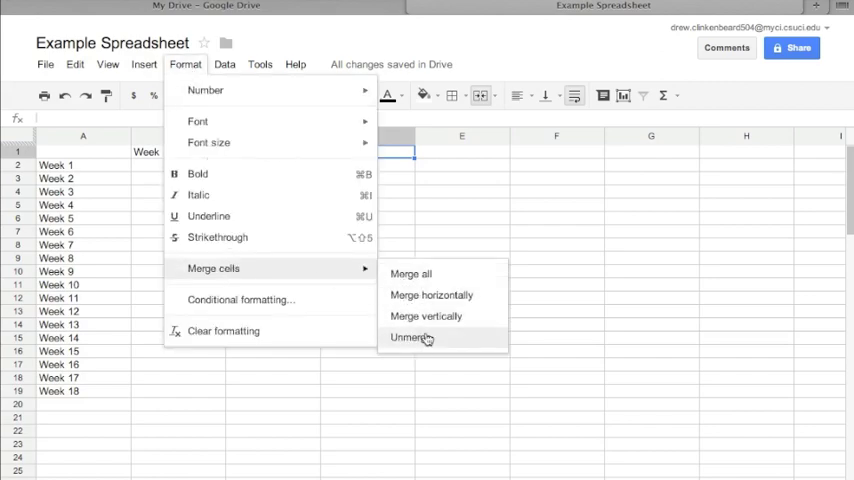
pyautogui.click(412, 336)
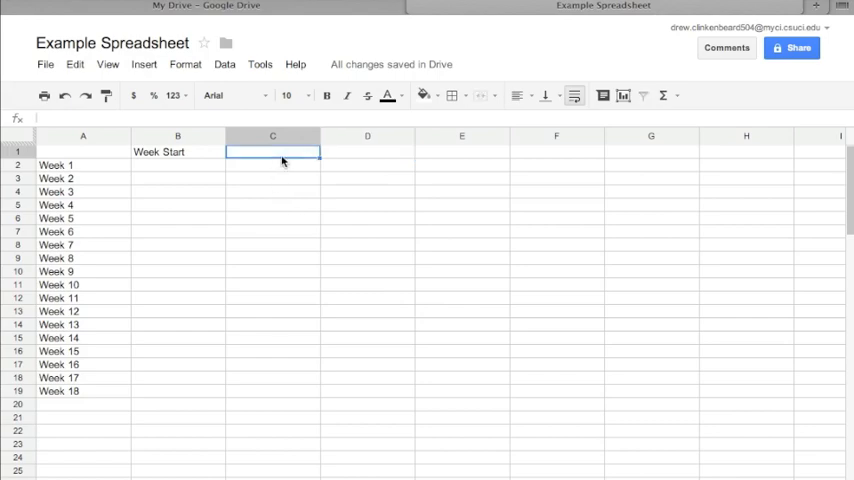
pyautogui.write('Homework Due On')
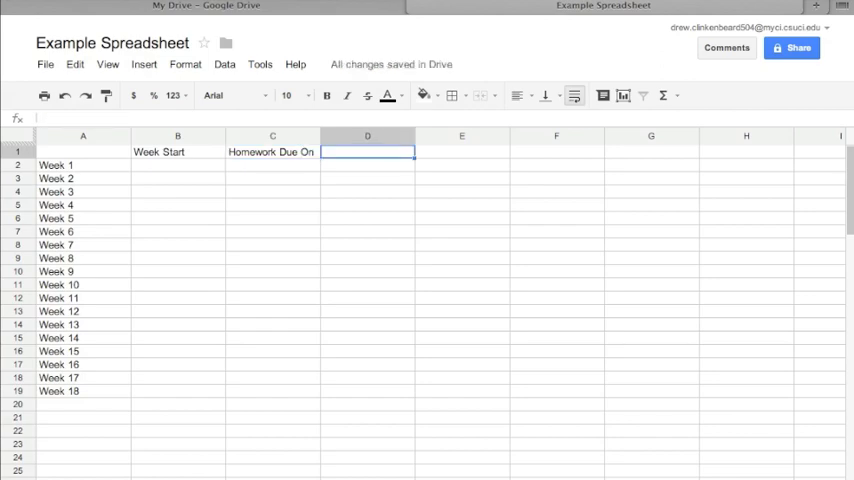
# Enter the Campus Closures and Topics headings in D1 and E1
pyautogui.write('Campus Cl')
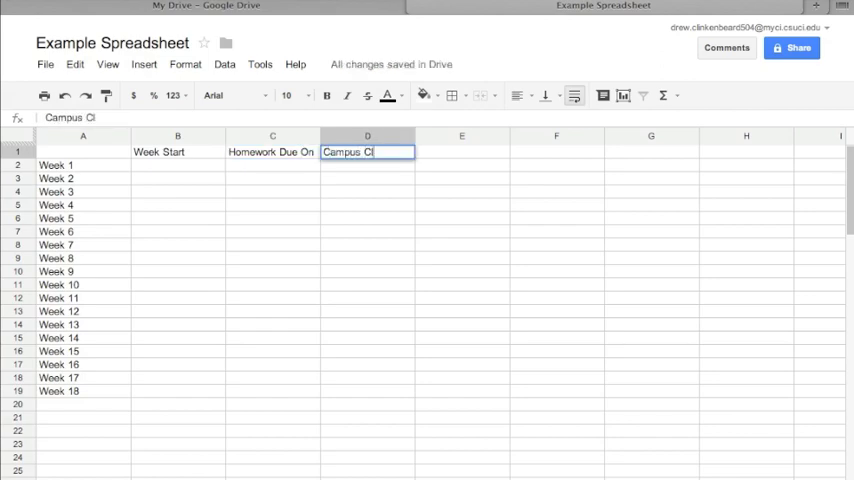
pyautogui.write('osures')
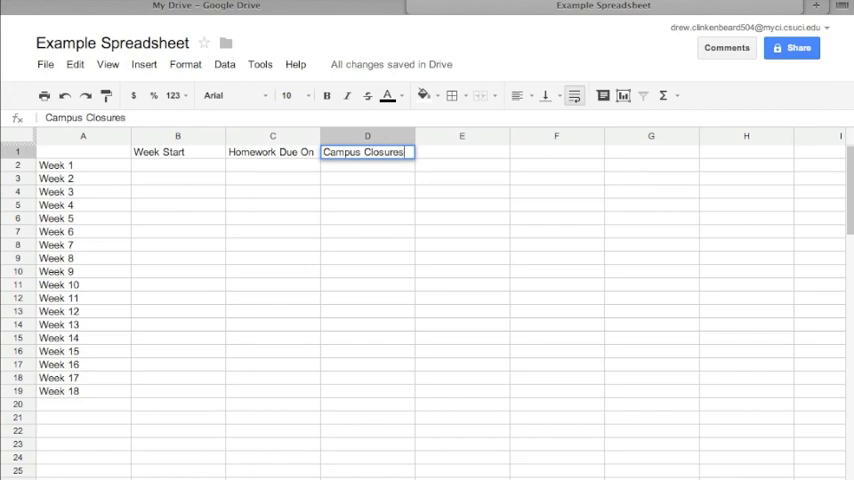
pyautogui.write('T')
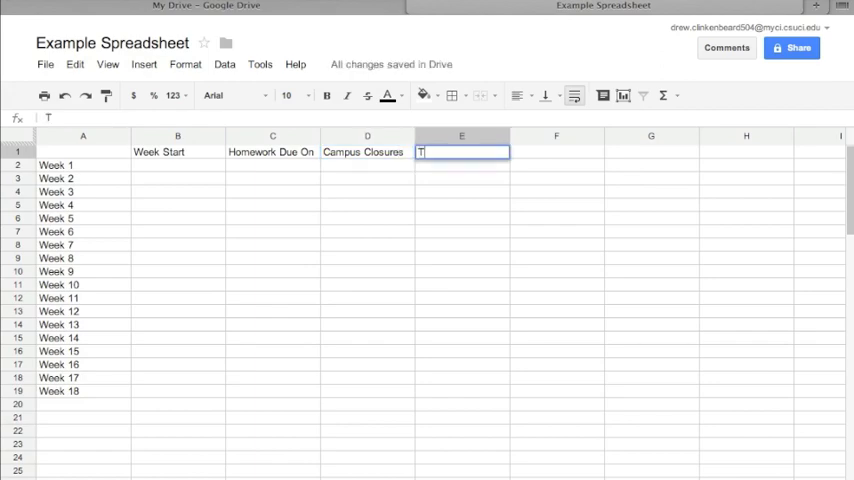
pyautogui.write('opics')
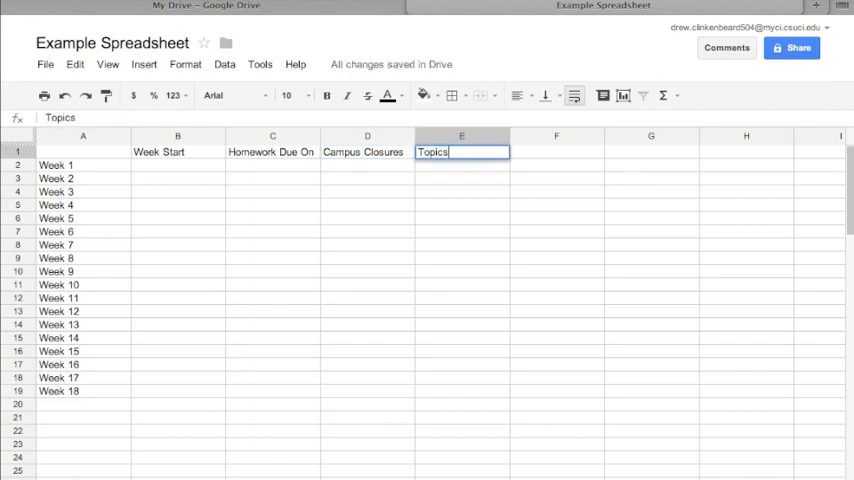
pyautogui.click(462, 204)
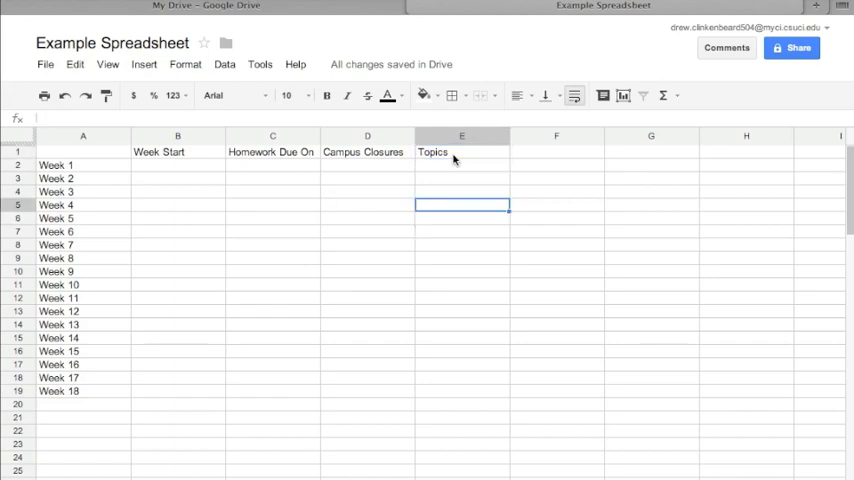
# Centre the four row-1 headings in their cells
pyautogui.click(456, 152)
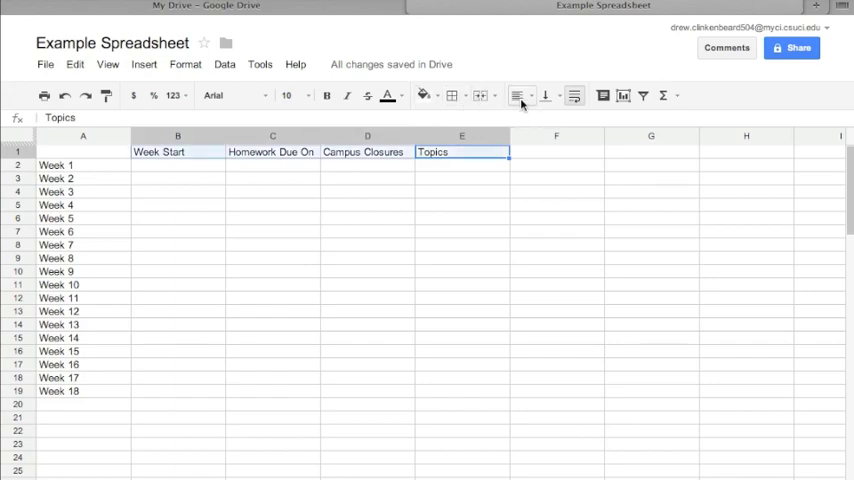
pyautogui.click(520, 96)
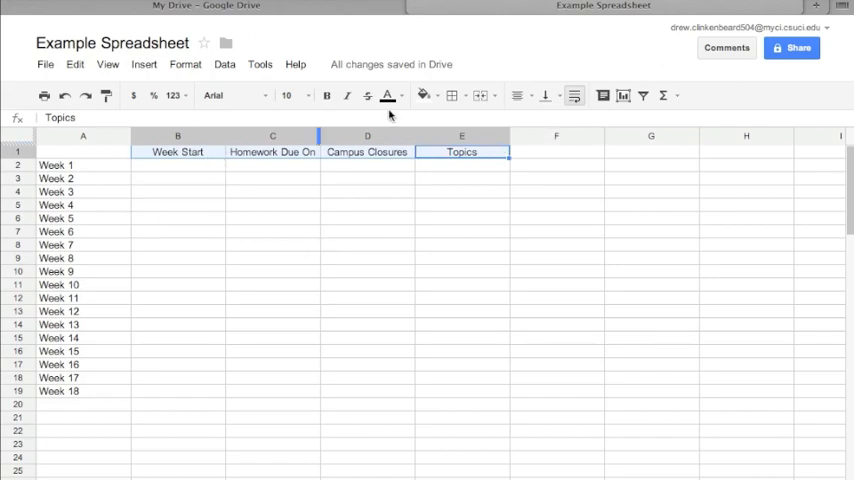
pyautogui.moveTo(324, 96)
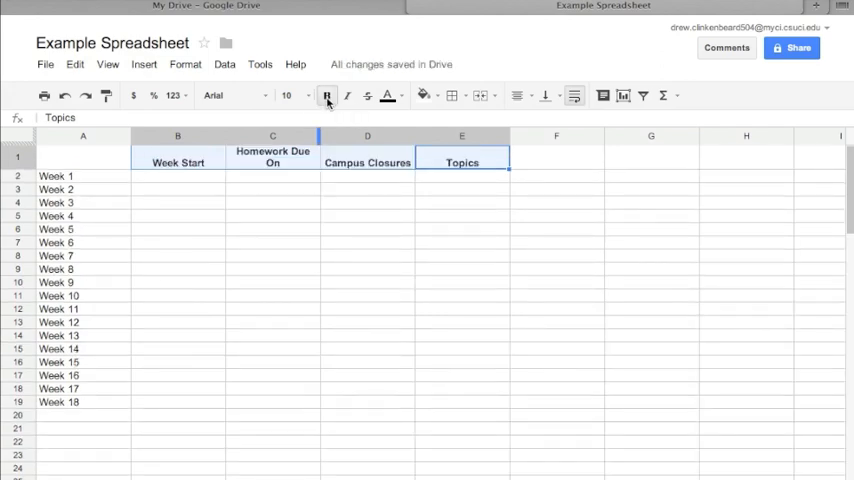
pyautogui.moveTo(386, 96)
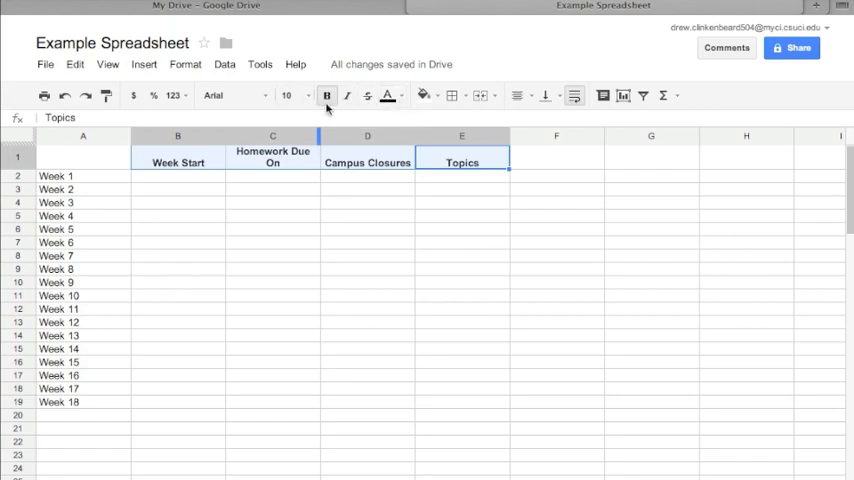
pyautogui.moveTo(574, 184)
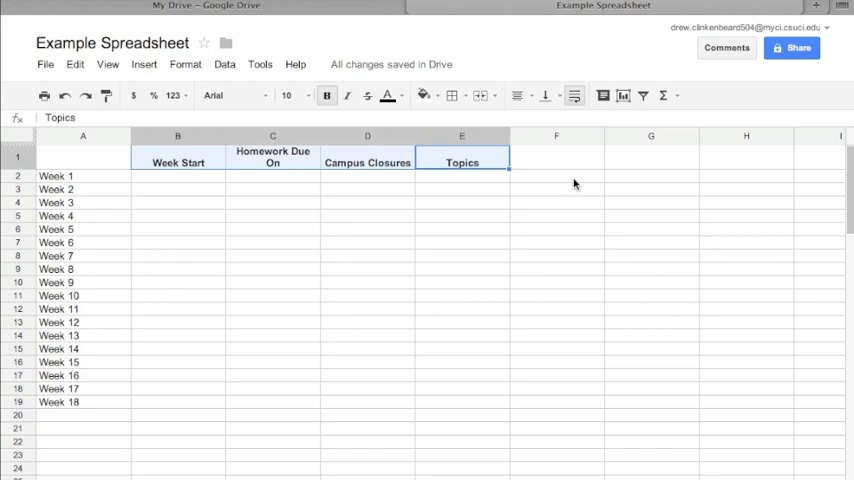
pyautogui.click(292, 64)
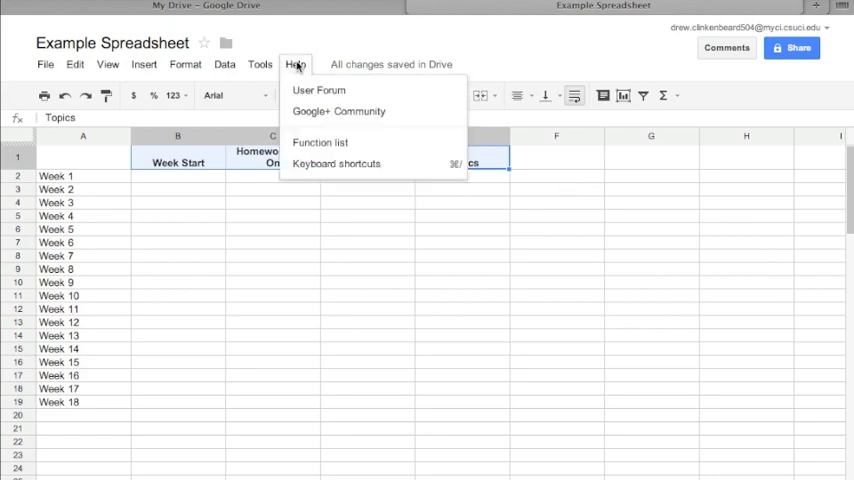
pyautogui.click(336, 164)
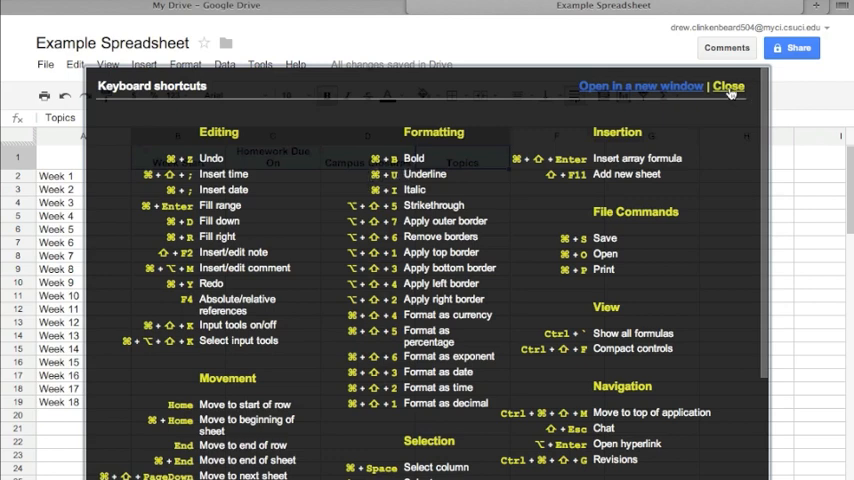
pyautogui.click(728, 88)
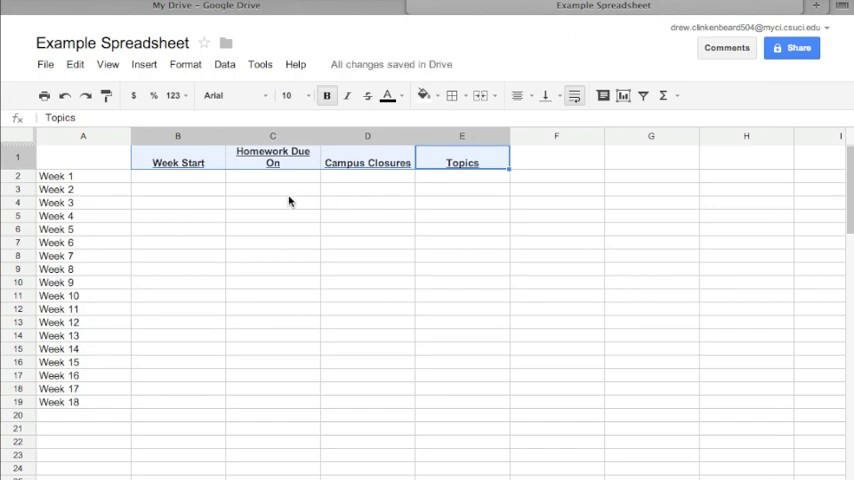
pyautogui.moveTo(588, 172)
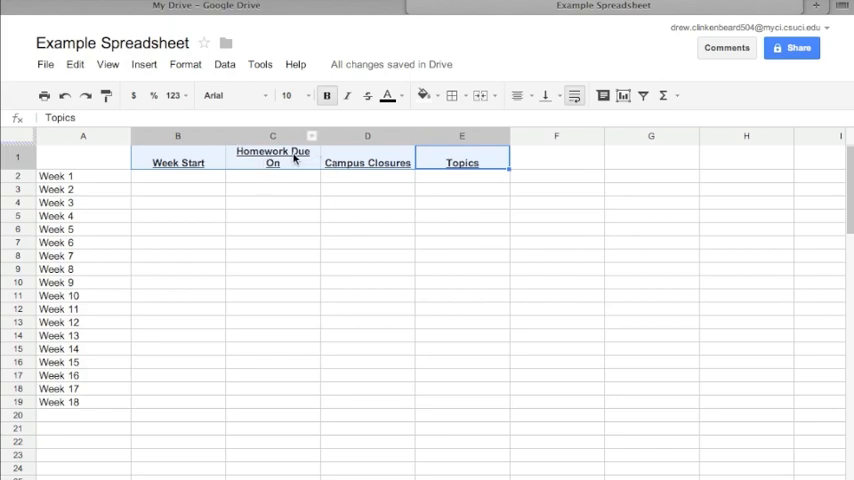
pyautogui.moveTo(320, 136)
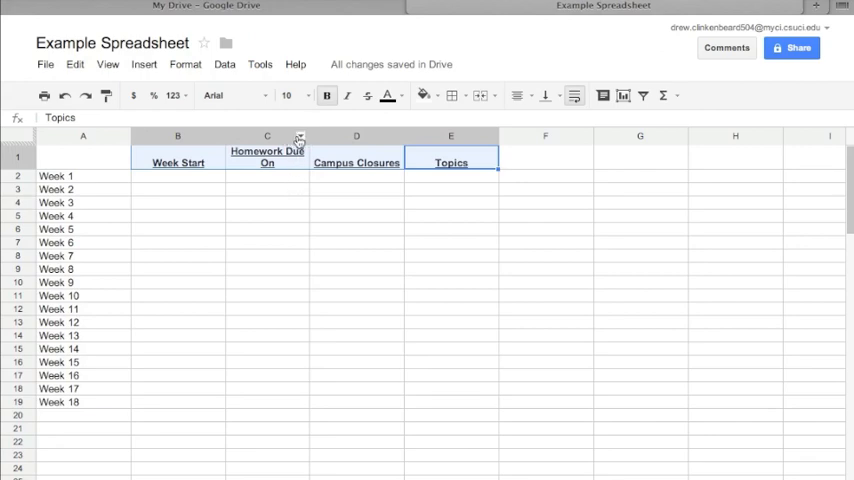
pyautogui.moveTo(308, 136)
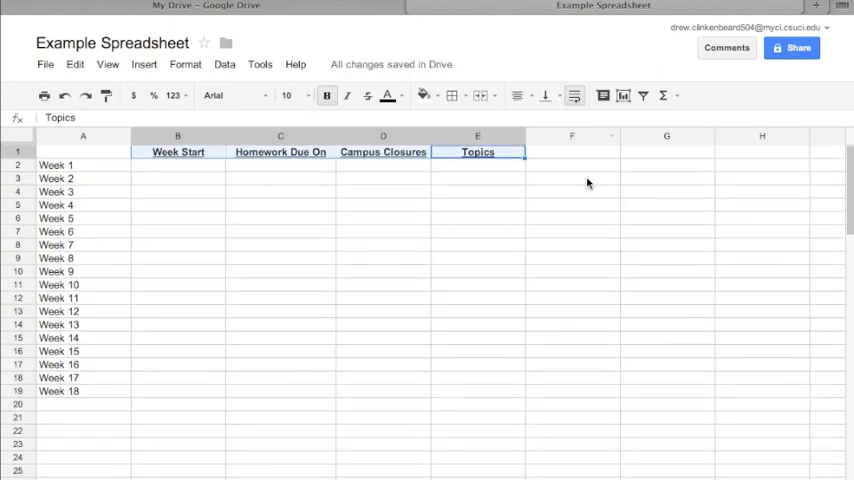
pyautogui.moveTo(420, 192)
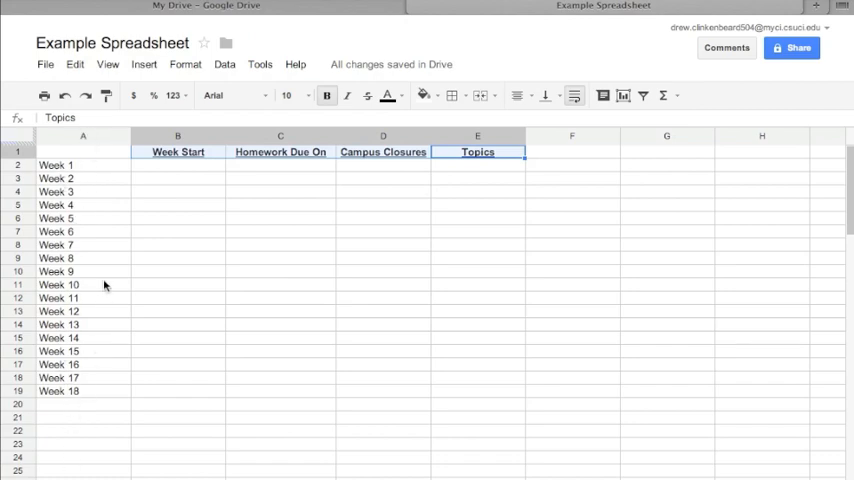
pyautogui.moveTo(94, 168)
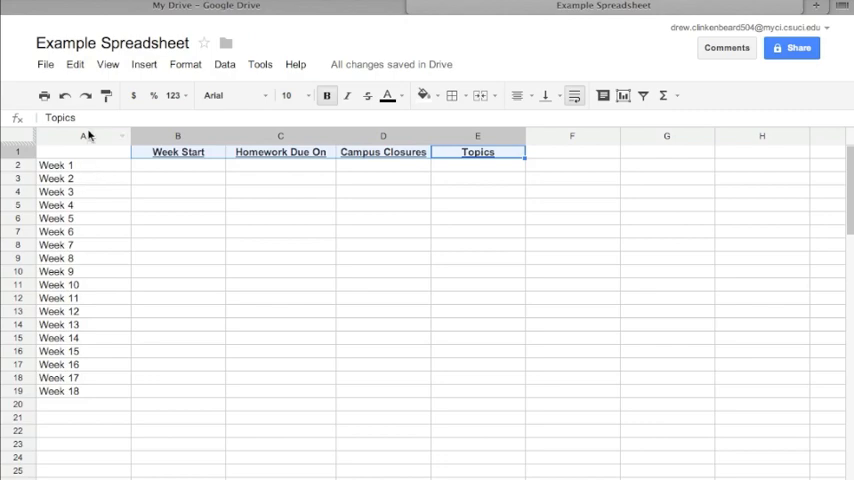
# Make the Week 1–18 labels in column A centred and bold
pyautogui.click(80, 136)
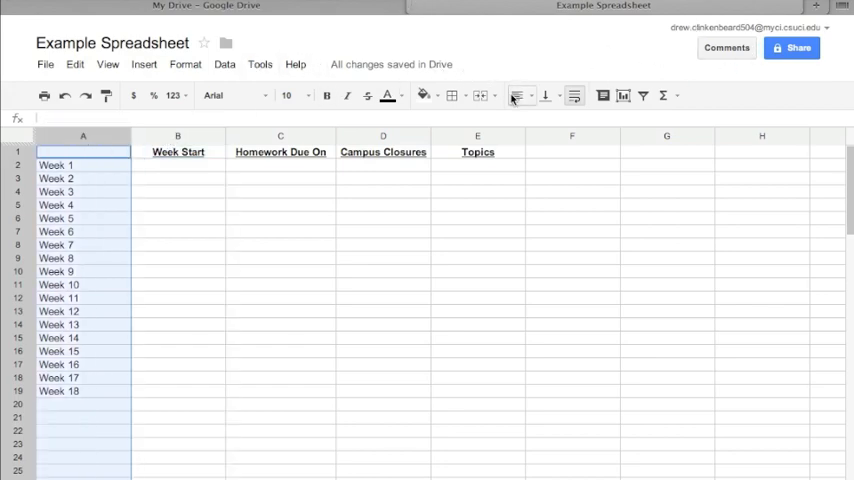
pyautogui.moveTo(520, 96)
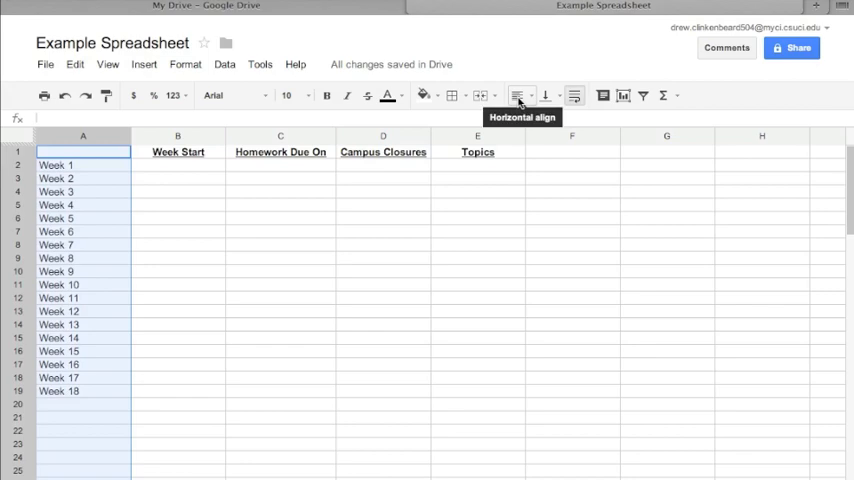
pyautogui.click(520, 96)
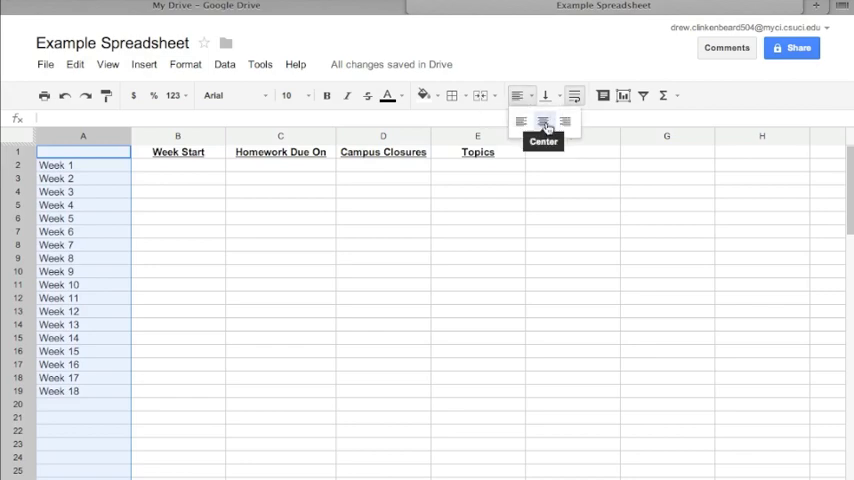
pyautogui.click(544, 120)
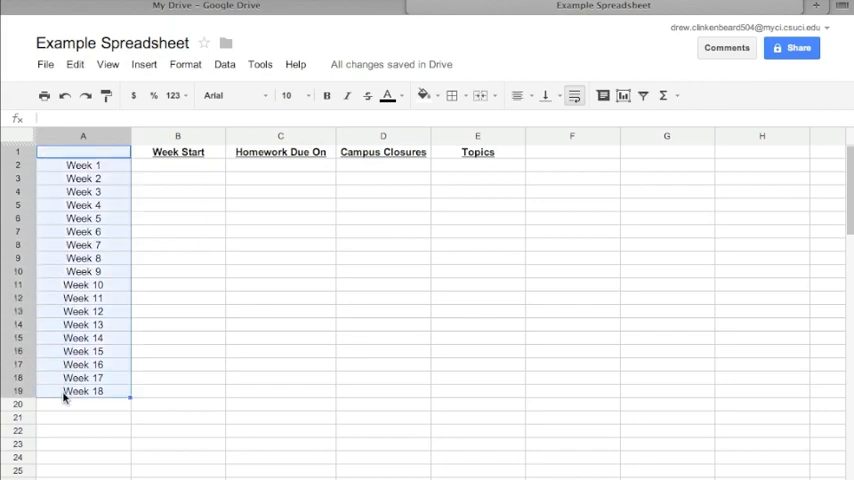
pyautogui.moveTo(324, 96)
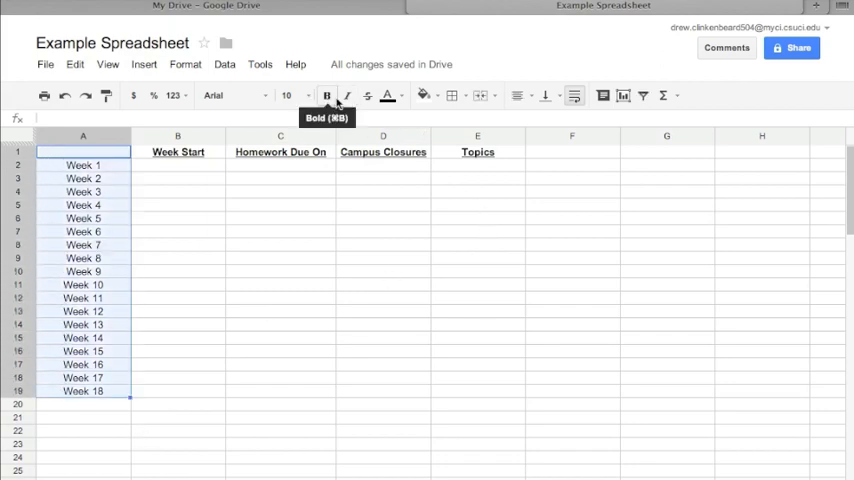
pyautogui.click(326, 96)
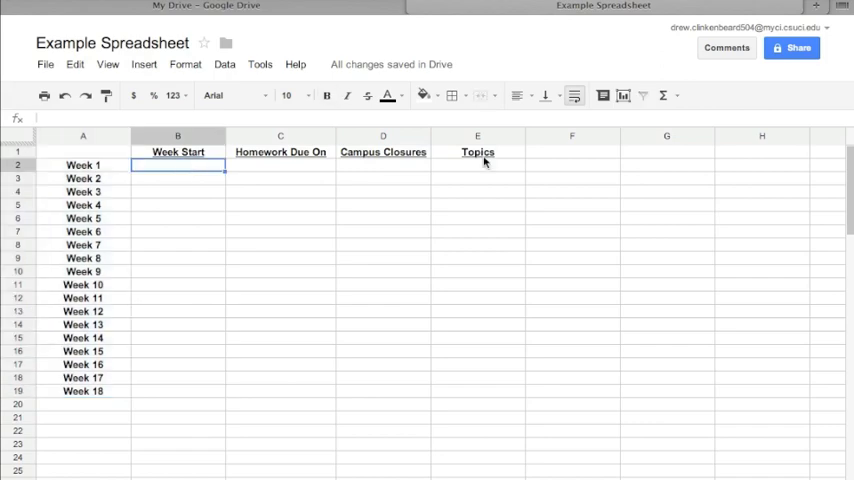
pyautogui.moveTo(340, 254)
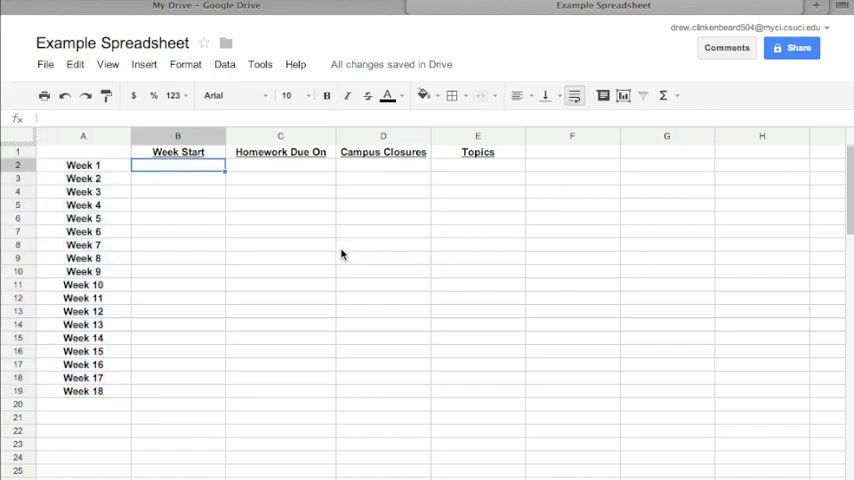
# Enter 8/26/2013 and 9/2/2013 in B2:B3 and fill weekly dates down to 12/23/2013
pyautogui.write('8')
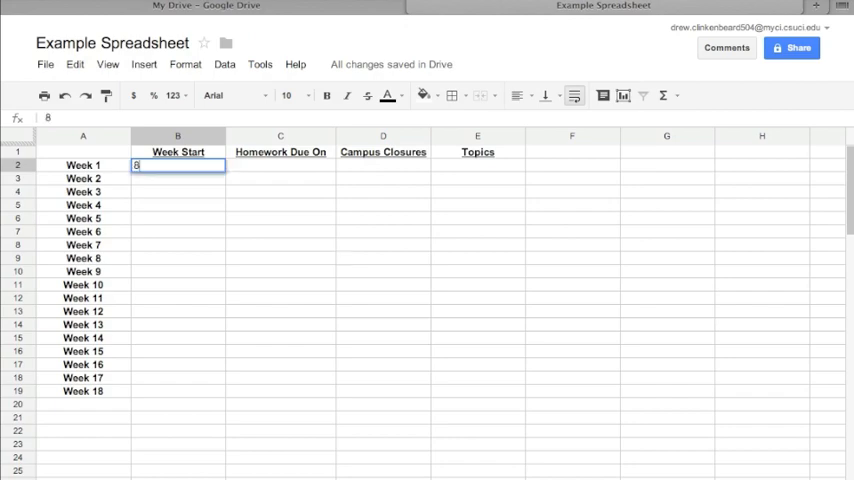
pyautogui.write('/26/2013')
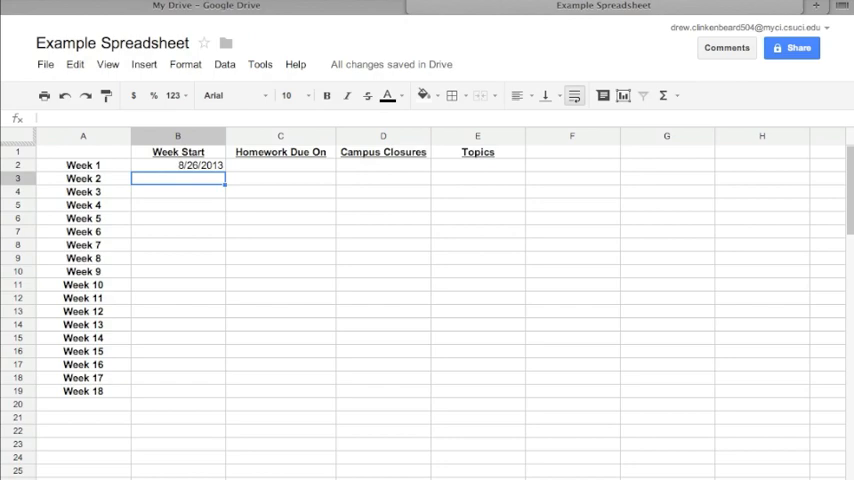
pyautogui.write('9/2/2013')
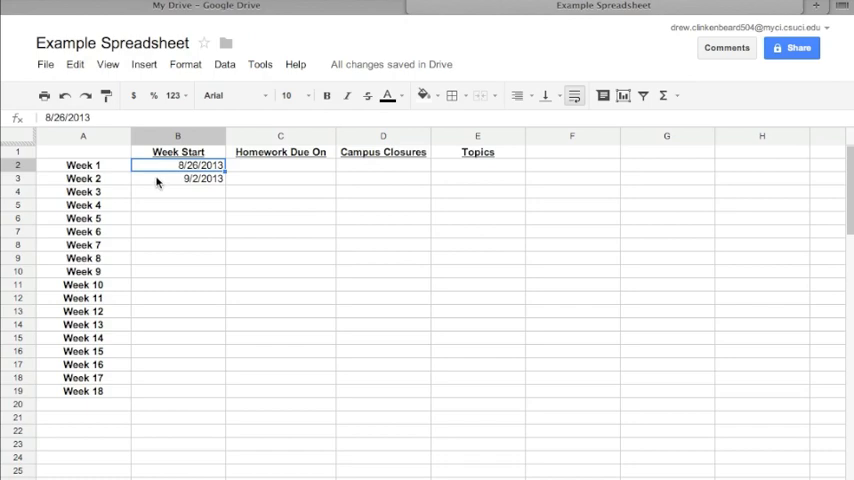
pyautogui.moveTo(178, 164); pyautogui.dragTo(178, 178)
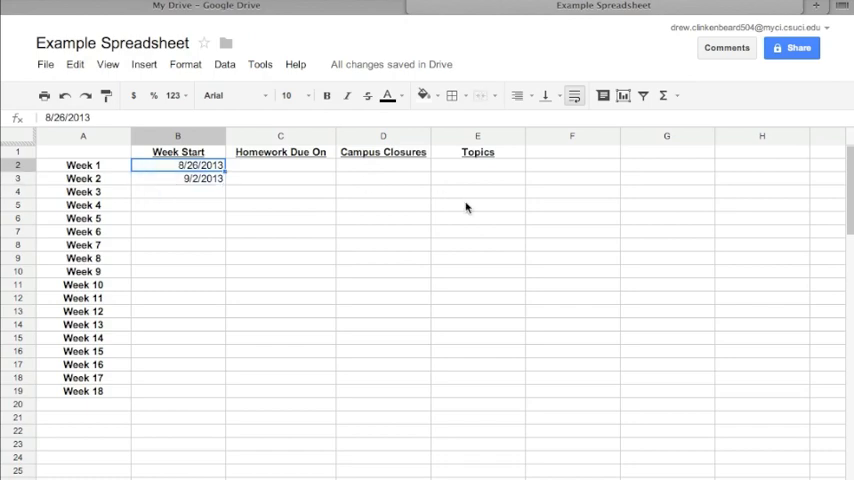
pyautogui.click(178, 178)
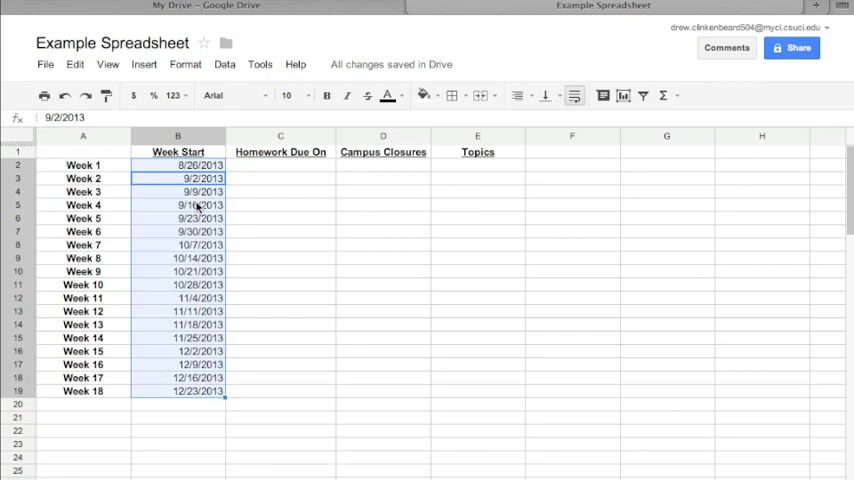
pyautogui.moveTo(196, 368)
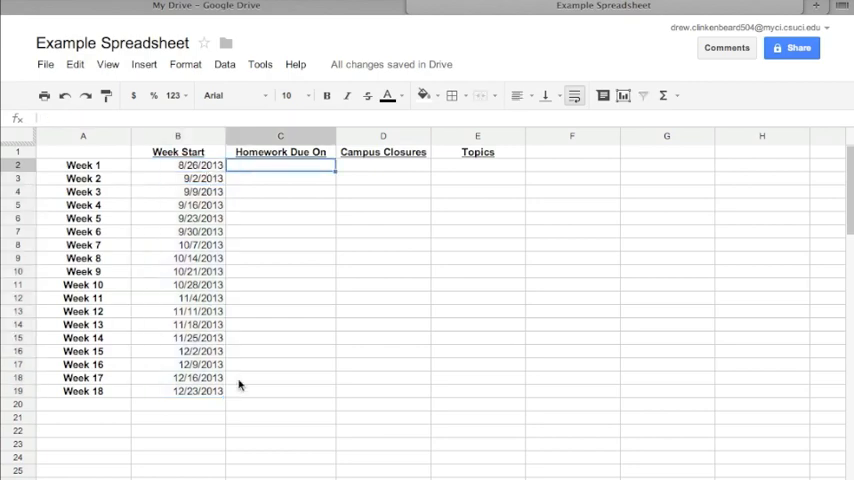
pyautogui.moveTo(292, 172)
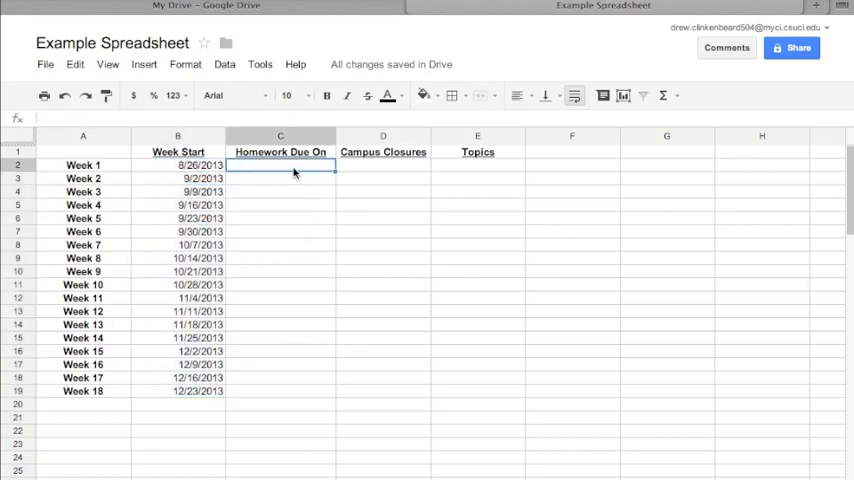
# Enter the first two Homework Due On dates, 9/1/2013 and 9/8/2013, in C2:C3
pyautogui.write('09')
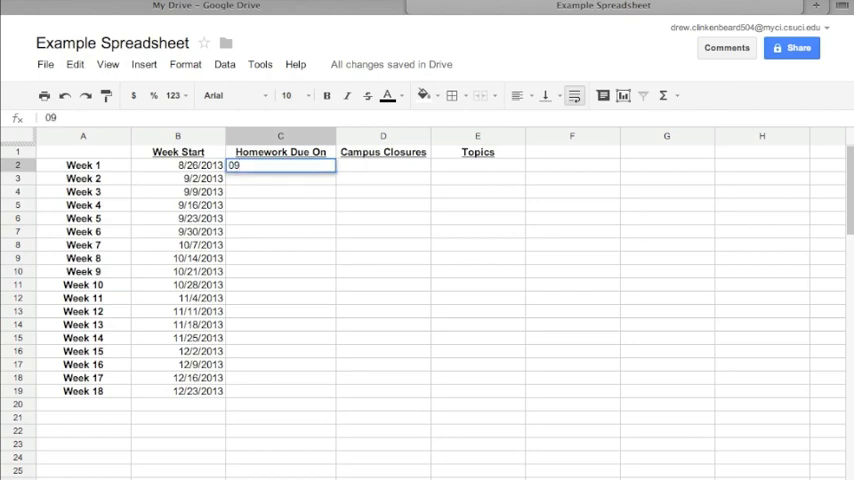
pyautogui.write('/01/2013')
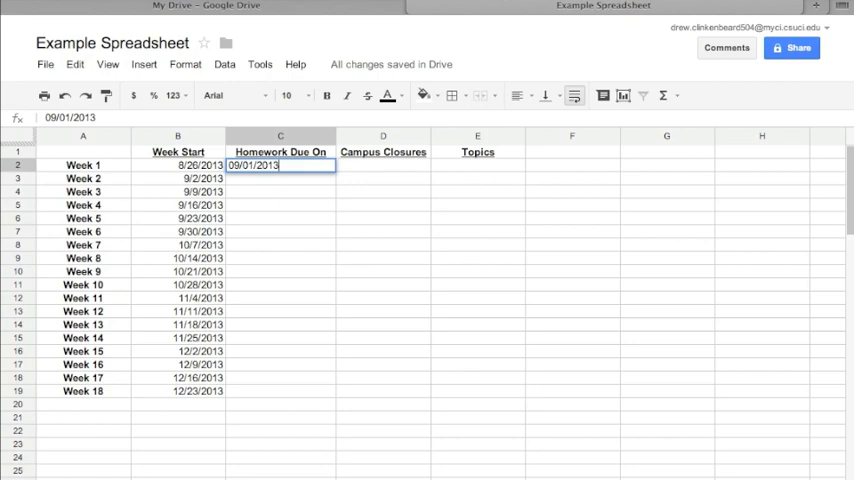
pyautogui.press('Enter')
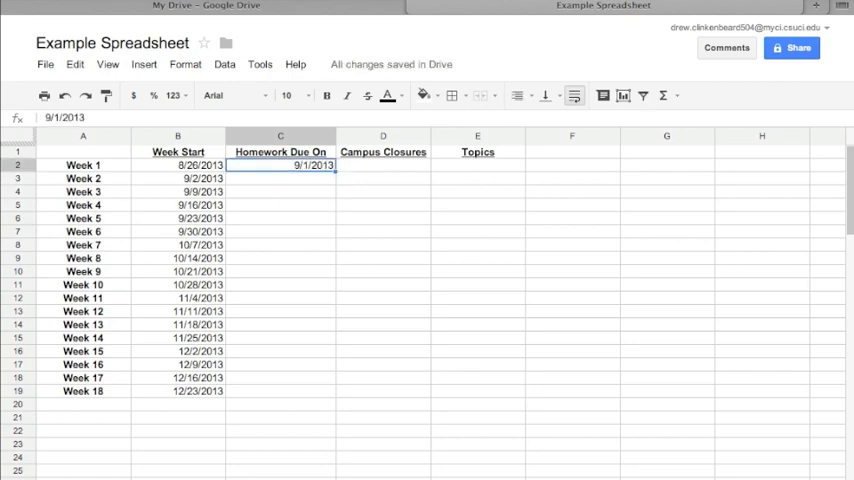
pyautogui.click(280, 178)
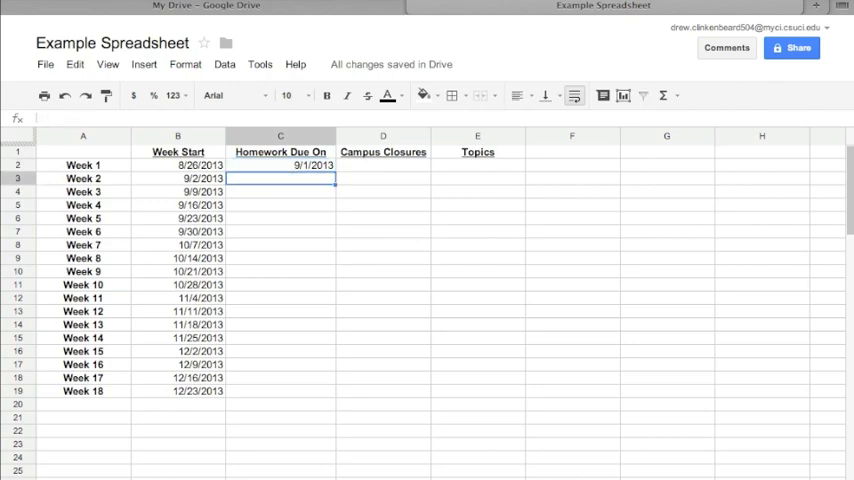
pyautogui.click(280, 164)
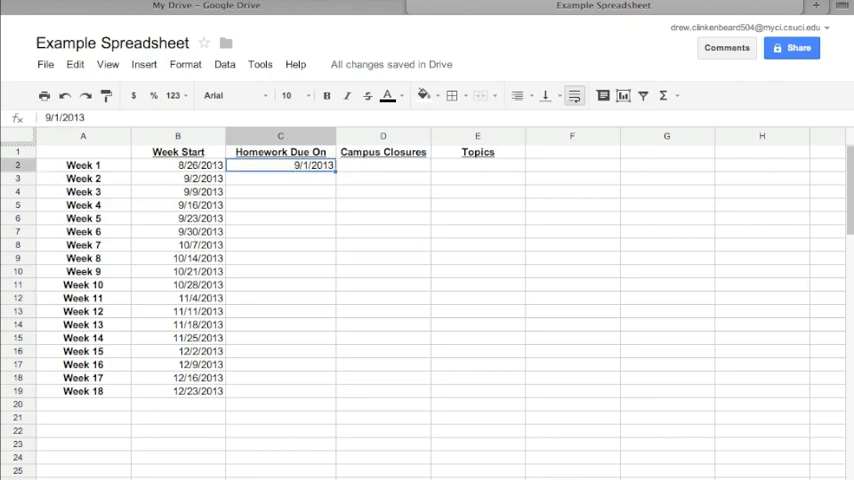
pyautogui.click(280, 178)
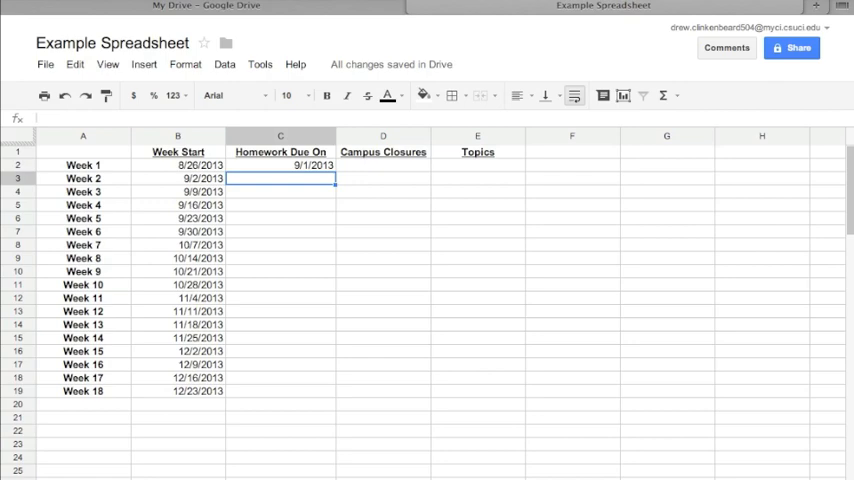
pyautogui.write('9/8/2013')
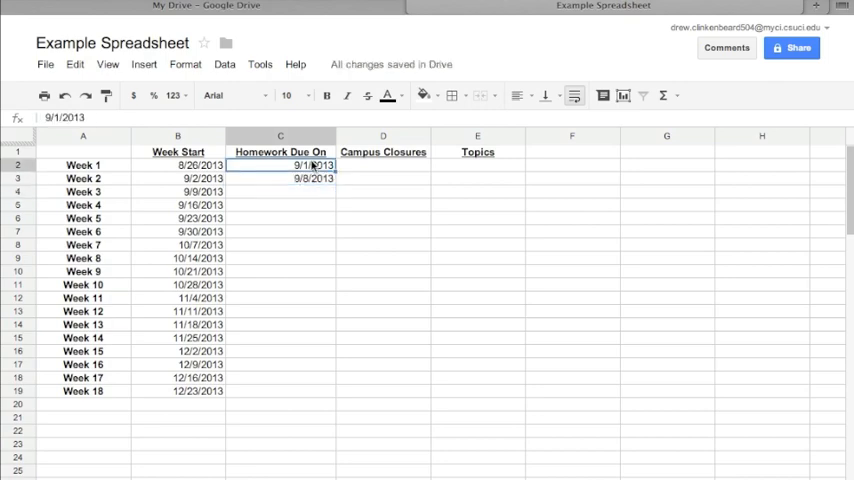
# Fill the weekly due dates down through Week 18, ending 12/29/2013
pyautogui.moveTo(280, 164); pyautogui.dragTo(280, 178)
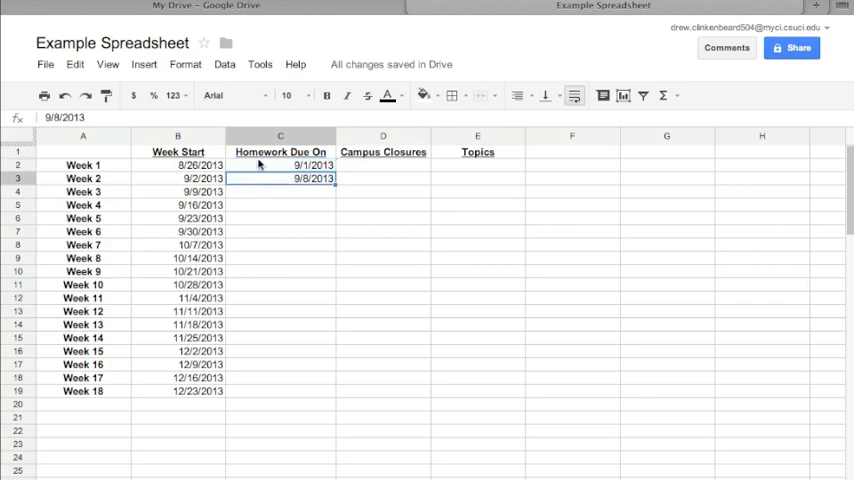
pyautogui.click(280, 164)
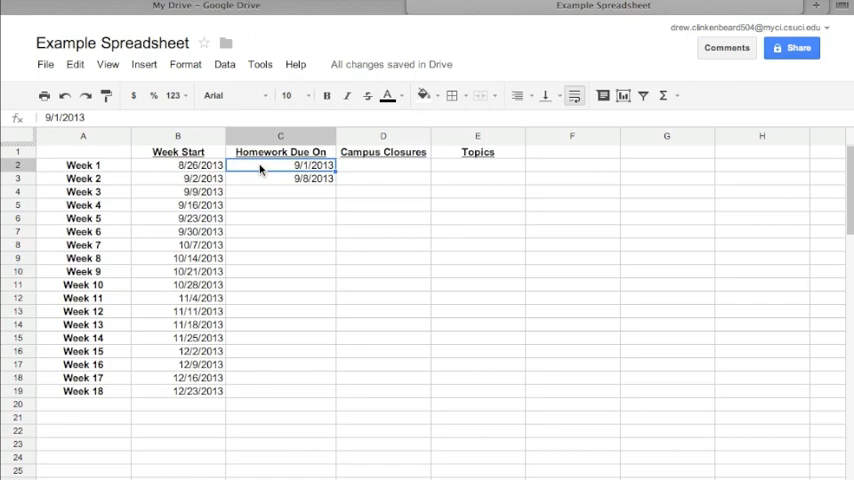
pyautogui.moveTo(280, 164); pyautogui.dragTo(280, 180)
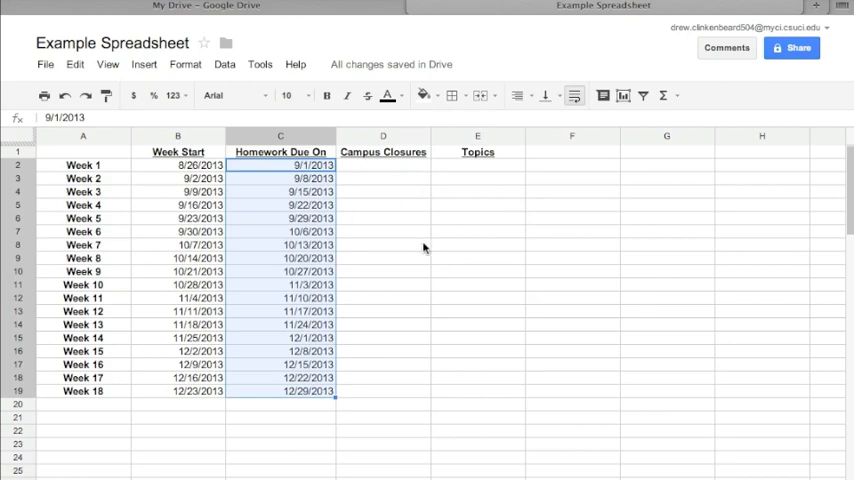
pyautogui.moveTo(630, 182)
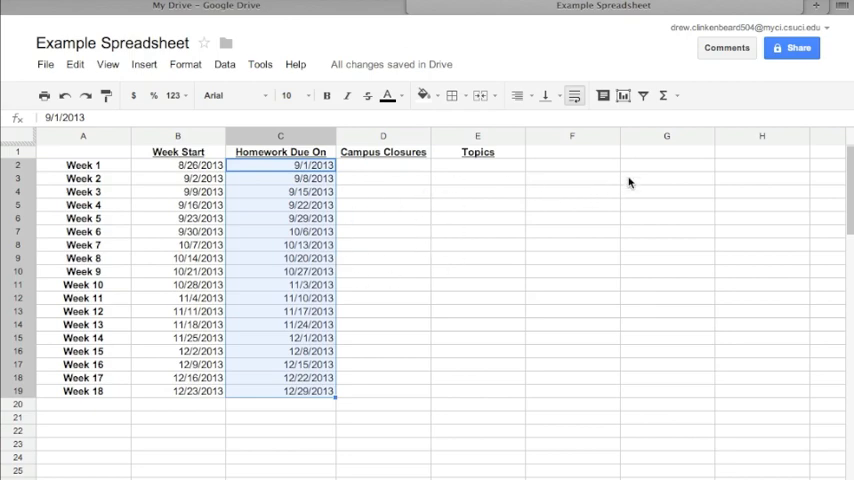
# Merge cells G2:H7 into one large cell with Merge all
pyautogui.click(760, 166)
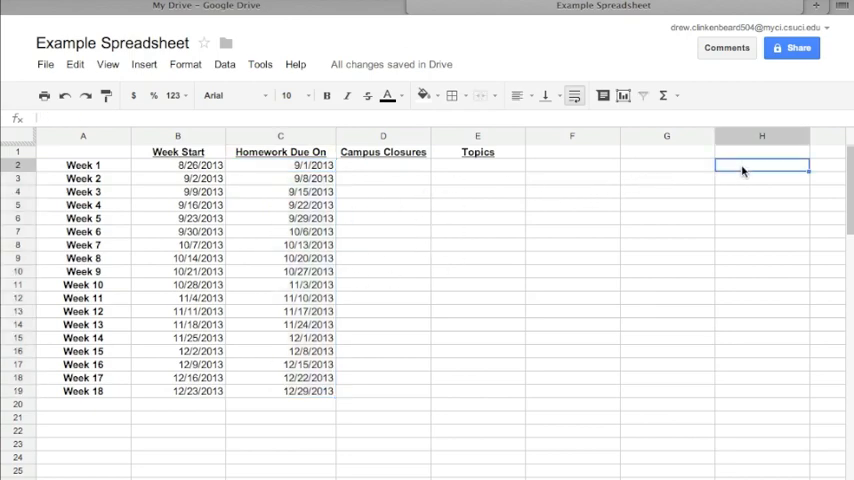
pyautogui.moveTo(654, 196)
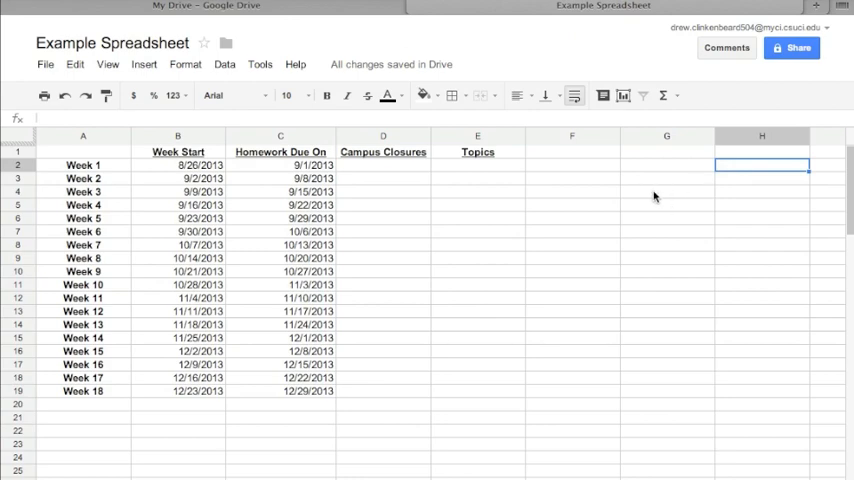
pyautogui.moveTo(672, 200)
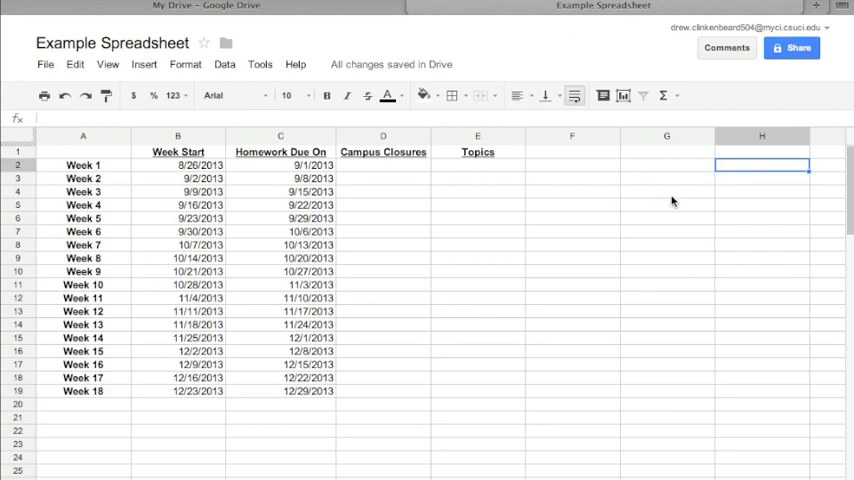
pyautogui.moveTo(666, 214)
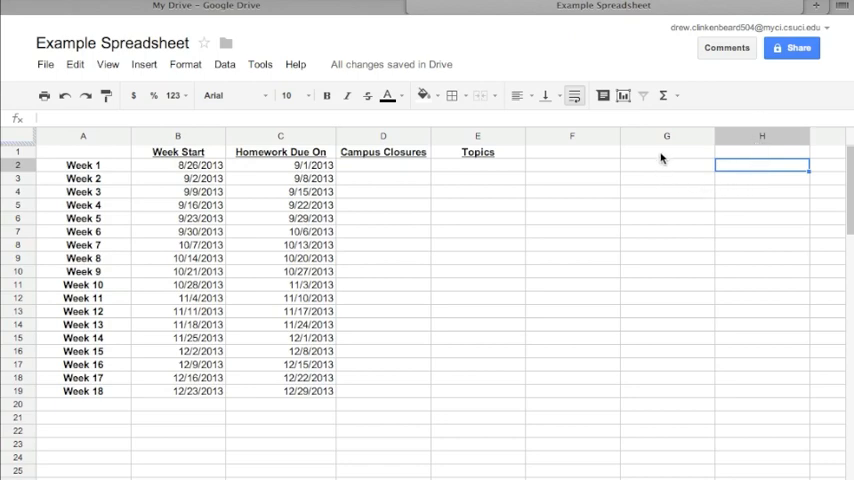
pyautogui.moveTo(666, 210)
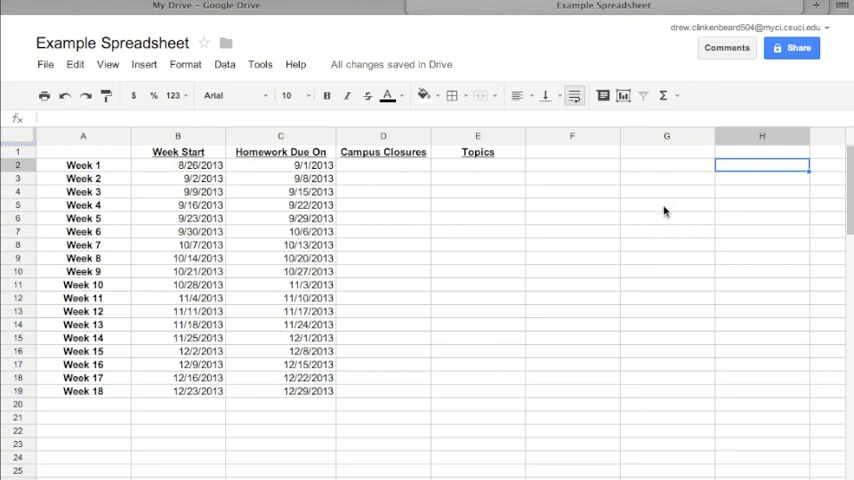
pyautogui.moveTo(660, 234)
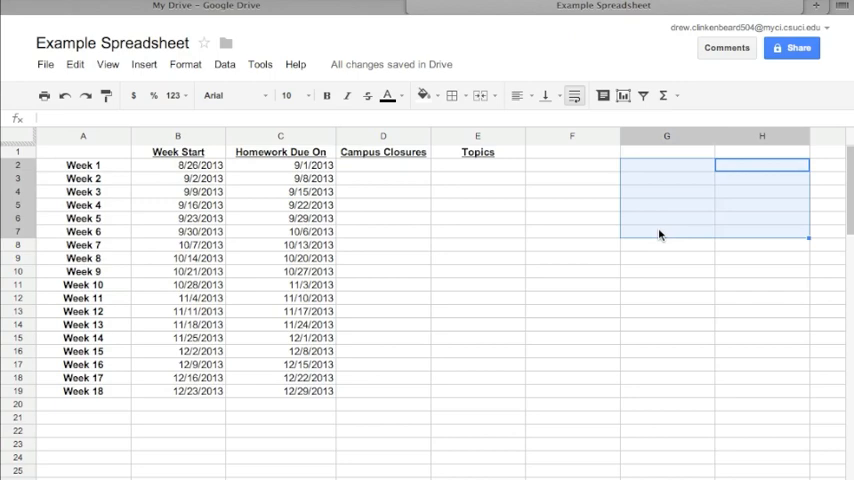
pyautogui.moveTo(772, 192)
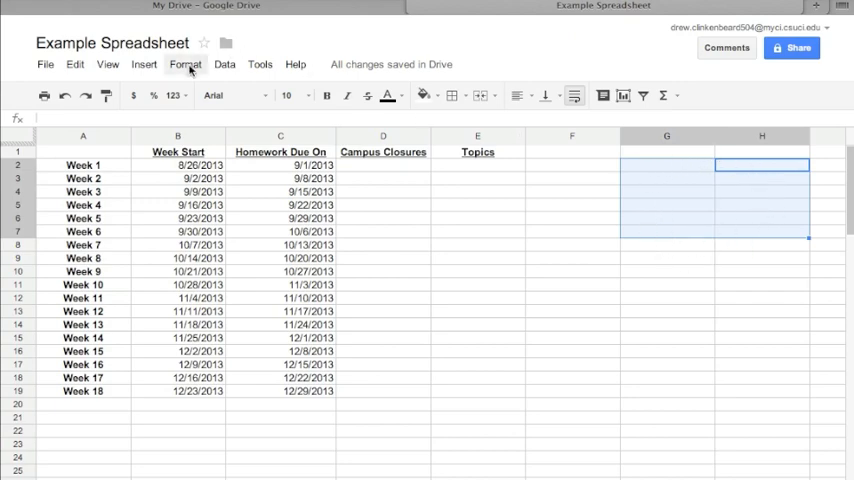
pyautogui.click(182, 64)
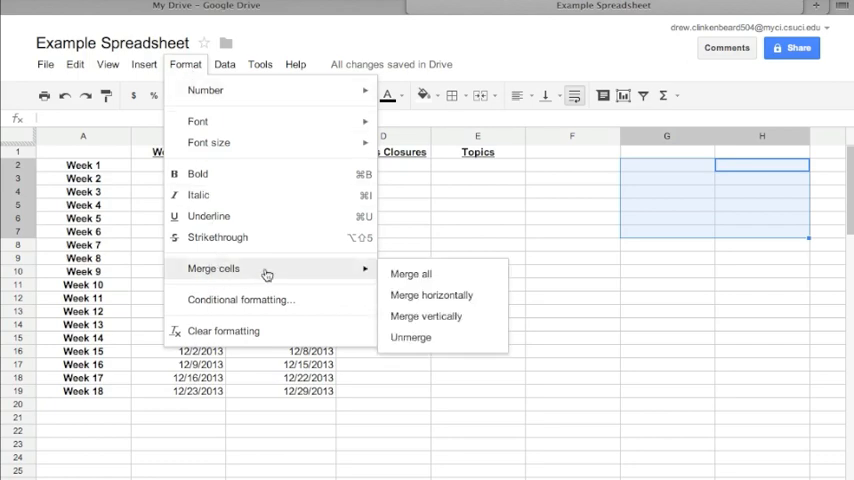
pyautogui.moveTo(132, 136)
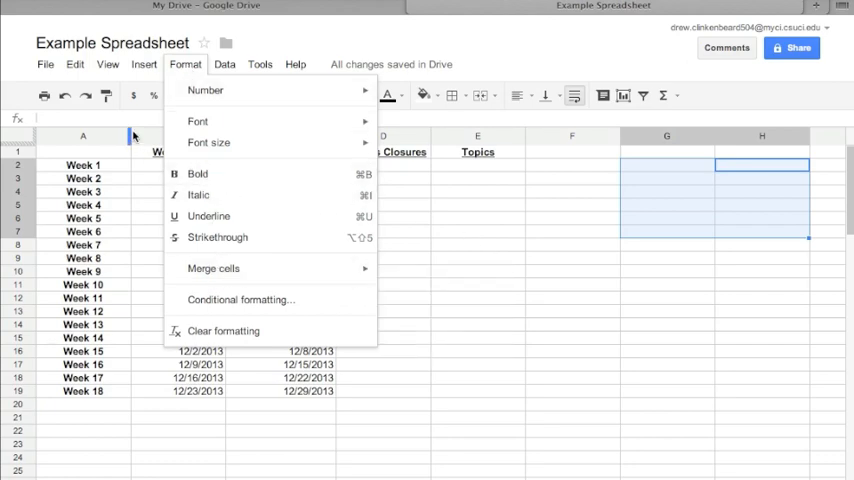
pyautogui.moveTo(204, 142)
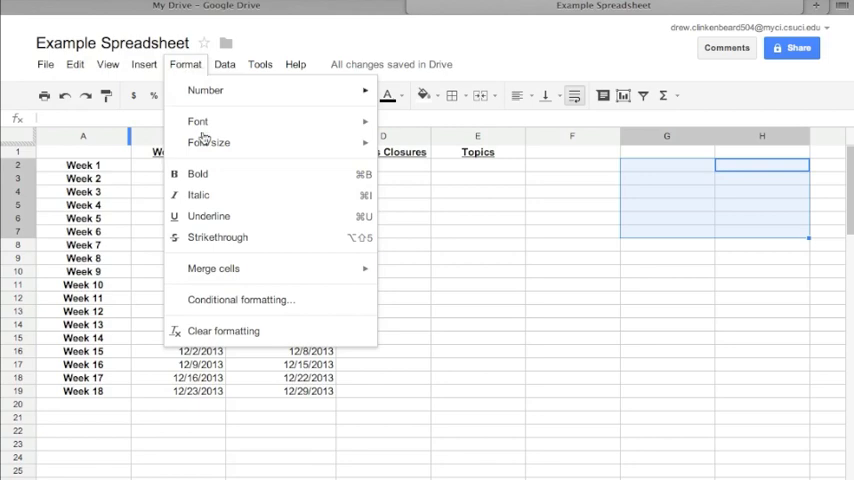
pyautogui.moveTo(212, 268)
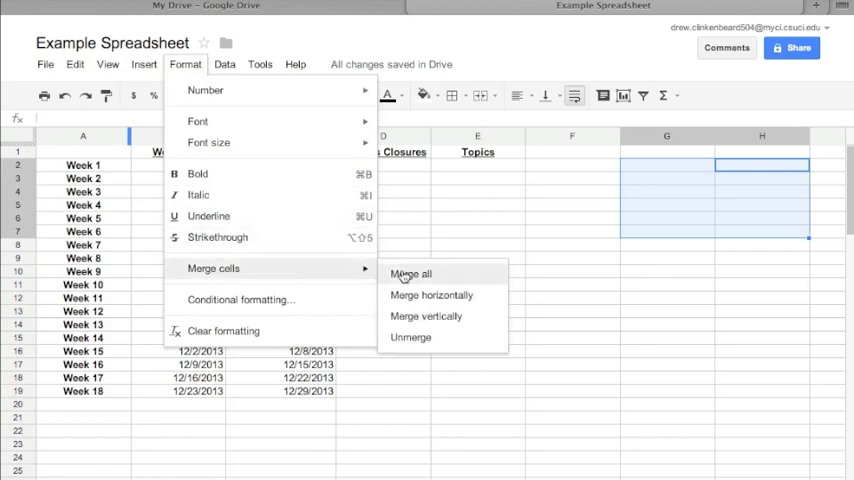
pyautogui.click(410, 272)
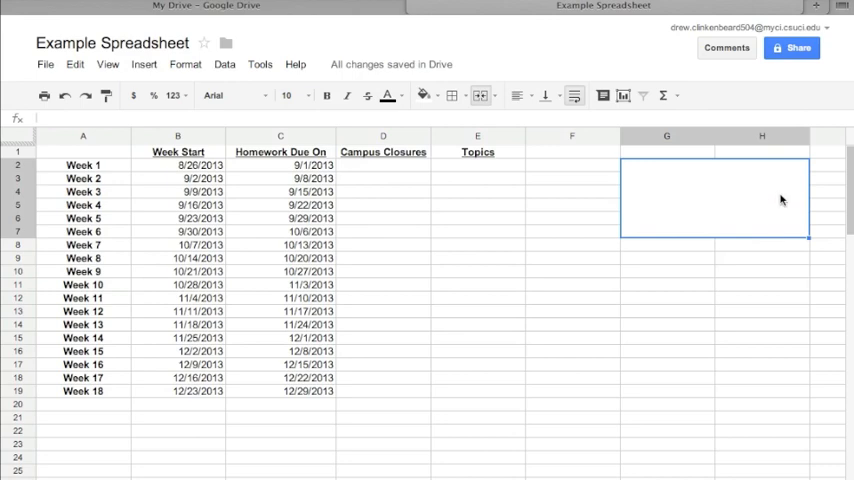
pyautogui.moveTo(708, 172)
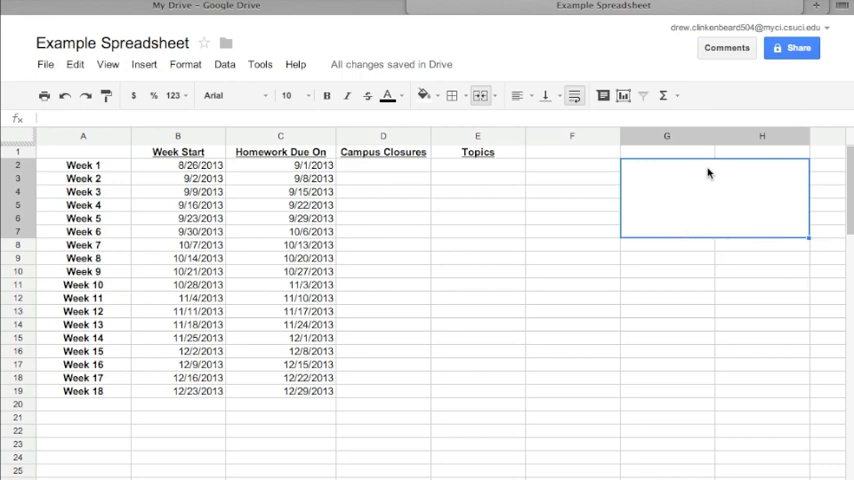
pyautogui.moveTo(748, 160)
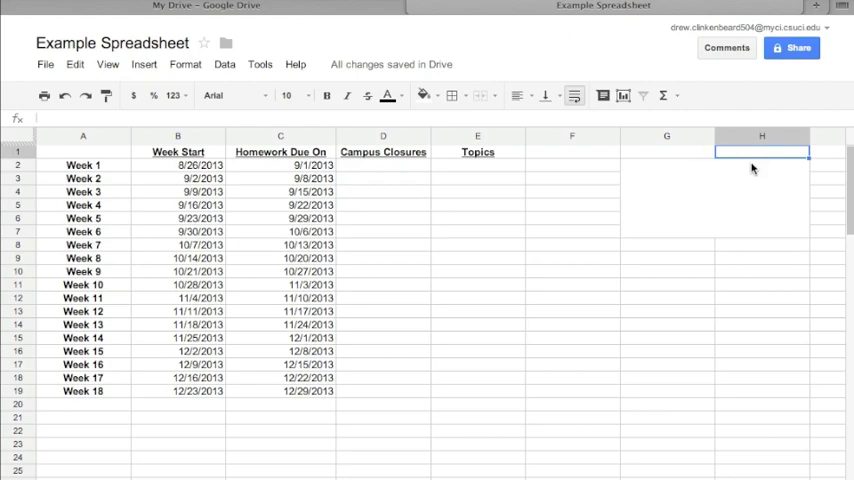
pyautogui.moveTo(756, 158)
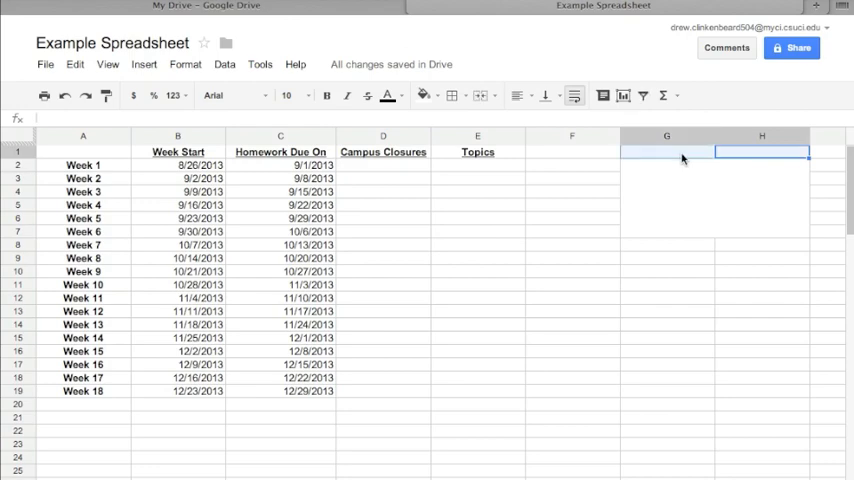
pyautogui.moveTo(184, 64)
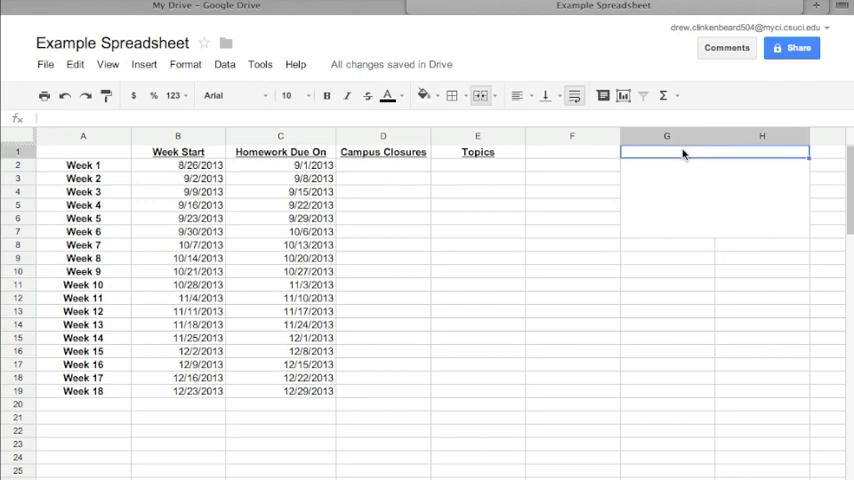
# Enter the Campus Closures heading in G1 and centre it
pyautogui.write('Campus Closures')
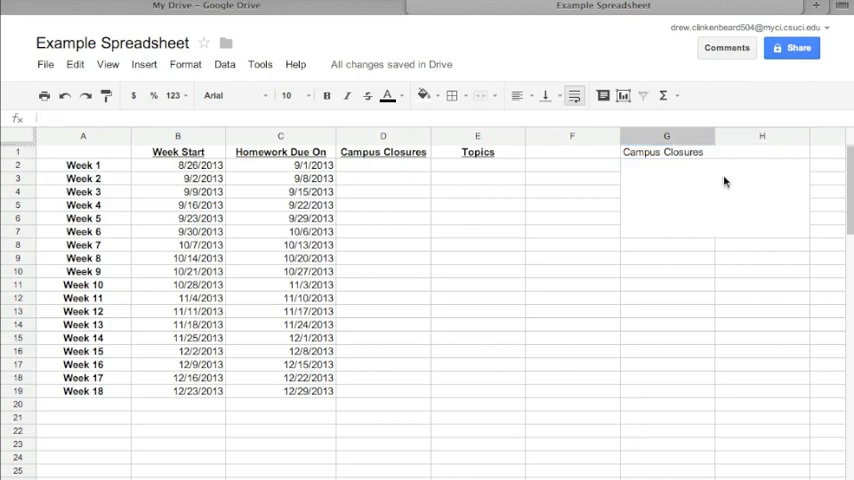
pyautogui.click(670, 152)
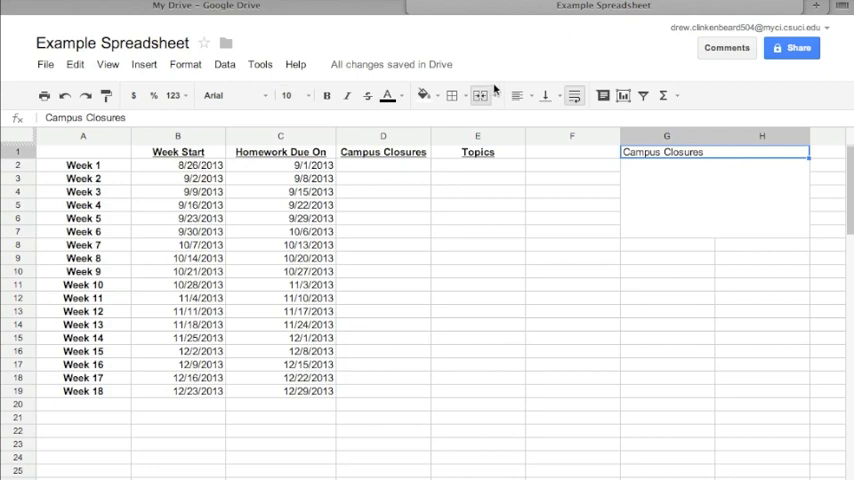
pyautogui.click(520, 96)
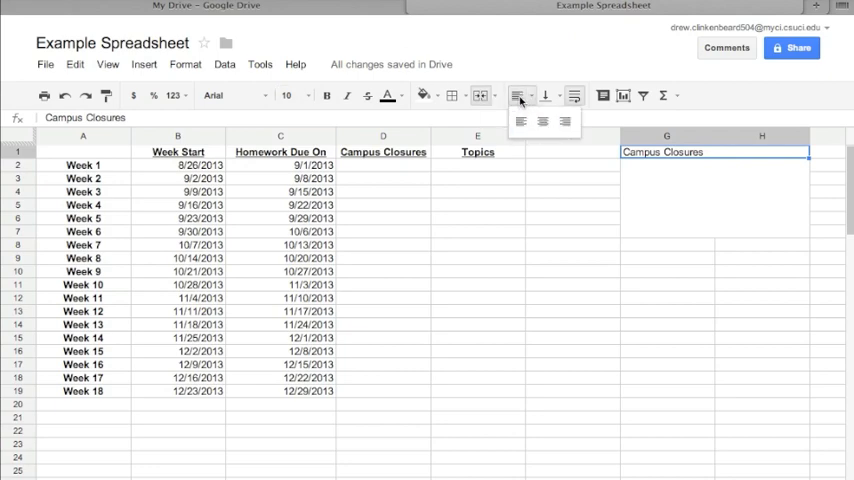
pyautogui.moveTo(540, 122)
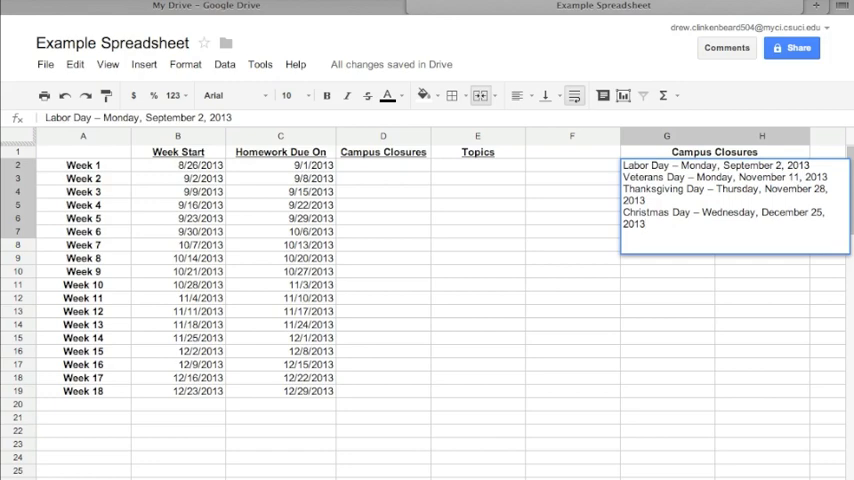
pyautogui.moveTo(584, 214)
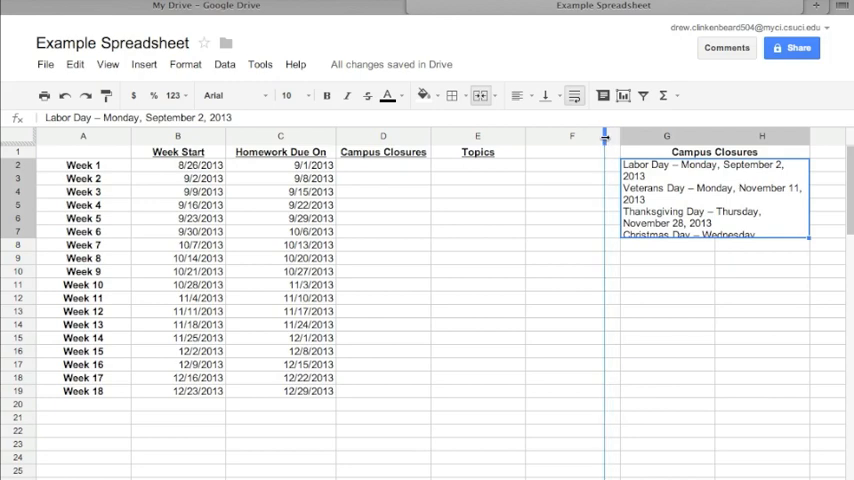
# Widen the merged holiday block and shrink its font so each holiday fits one line
pyautogui.moveTo(604, 136); pyautogui.dragTo(586, 136)
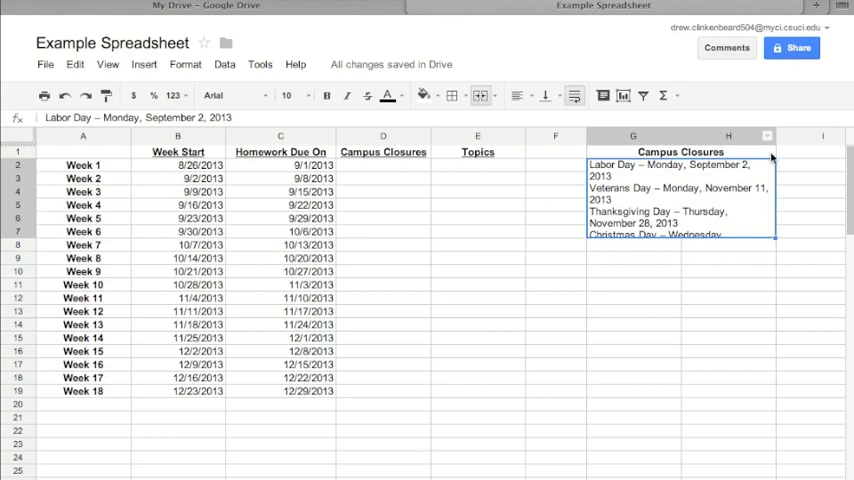
pyautogui.moveTo(754, 148)
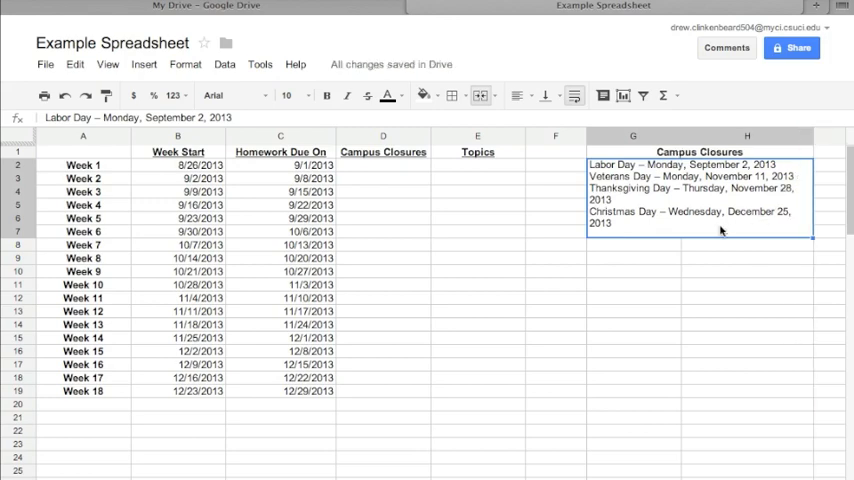
pyautogui.moveTo(656, 218)
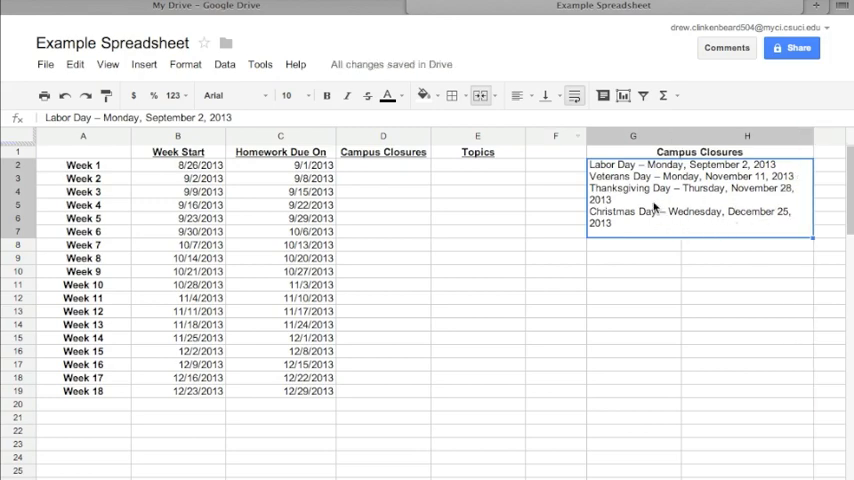
pyautogui.click(308, 96)
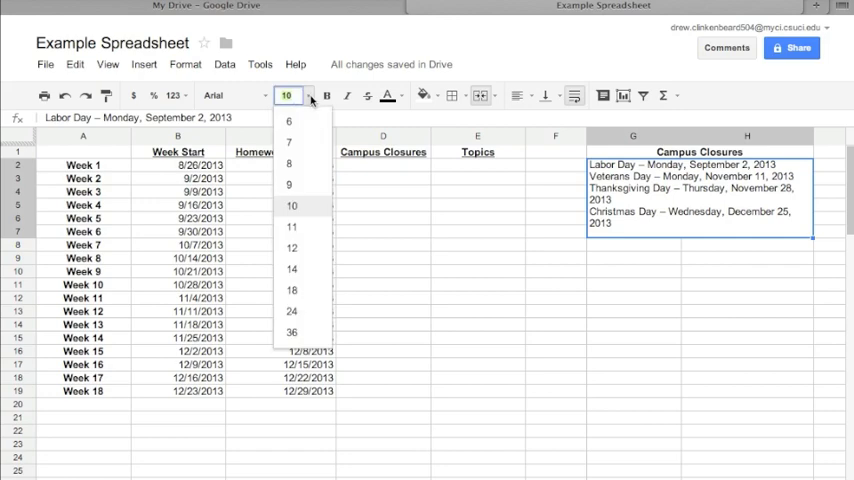
pyautogui.moveTo(308, 184)
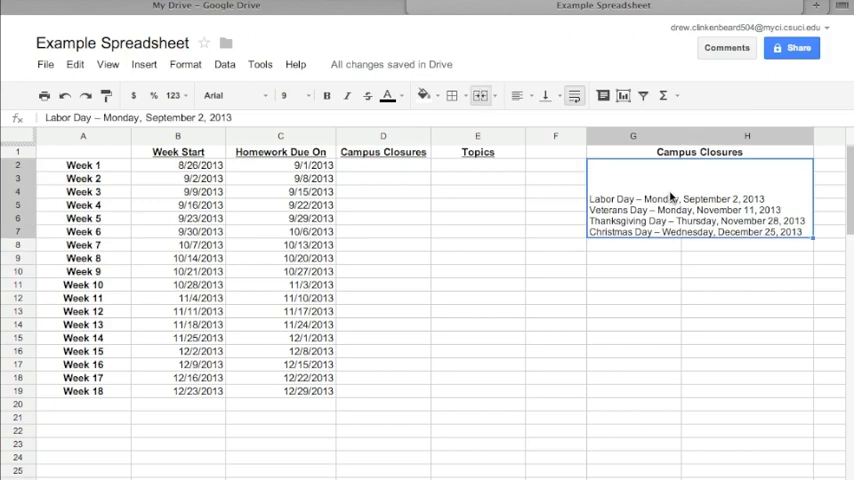
pyautogui.moveTo(670, 188)
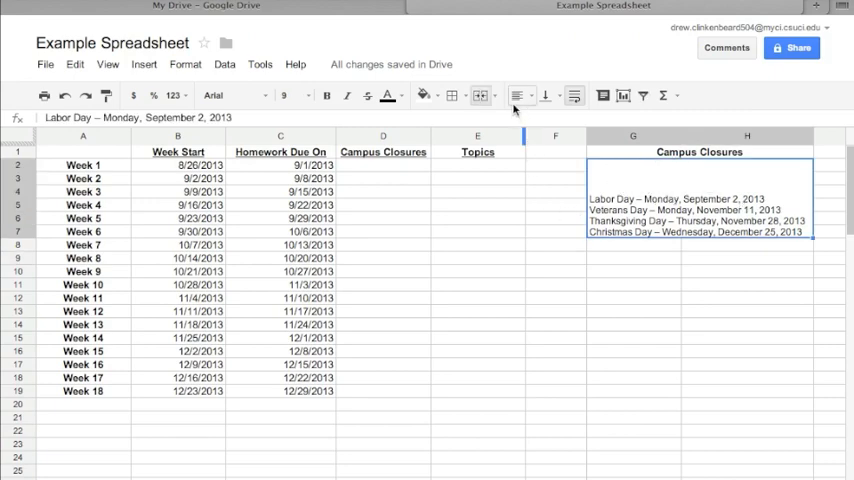
pyautogui.moveTo(516, 96)
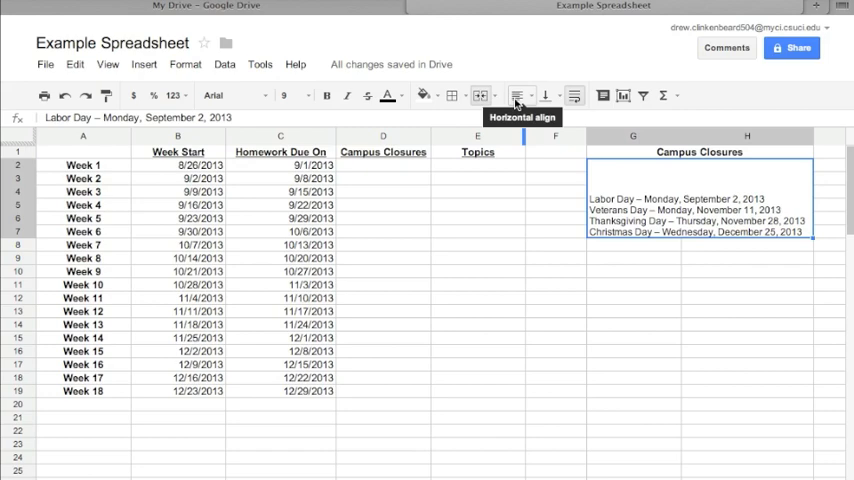
pyautogui.moveTo(550, 96)
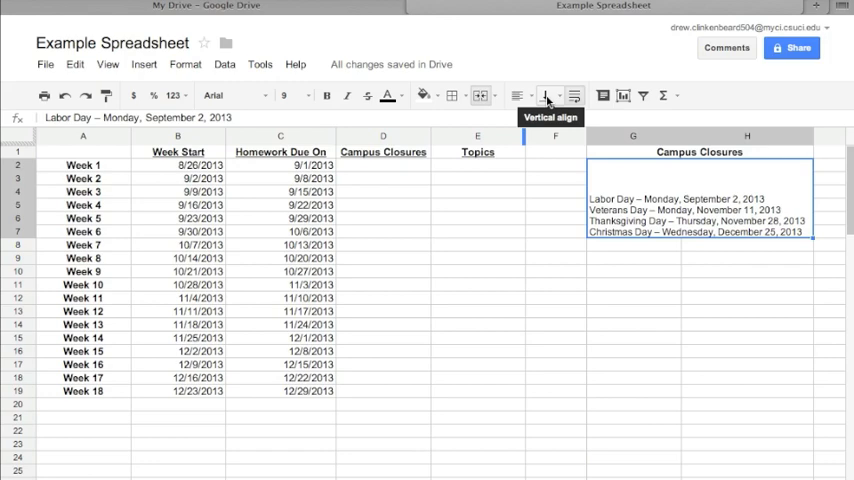
# Set the merged Campus Closures cell's vertical alignment to Top
pyautogui.click(550, 96)
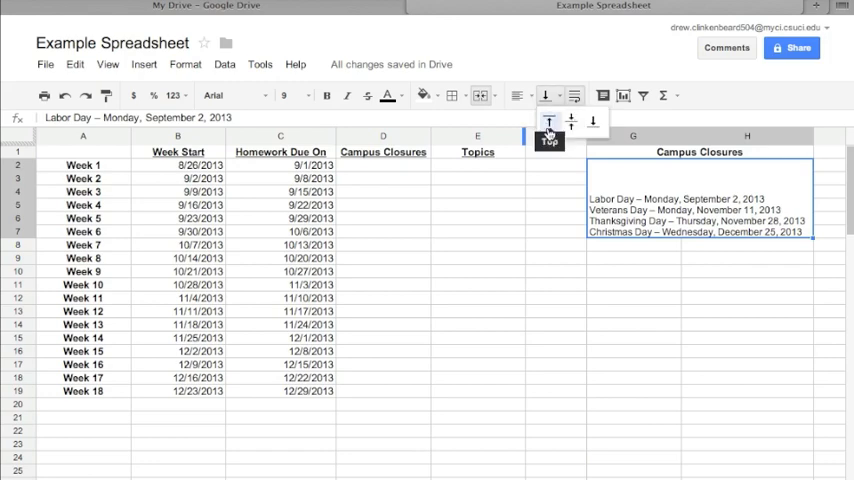
pyautogui.moveTo(588, 122)
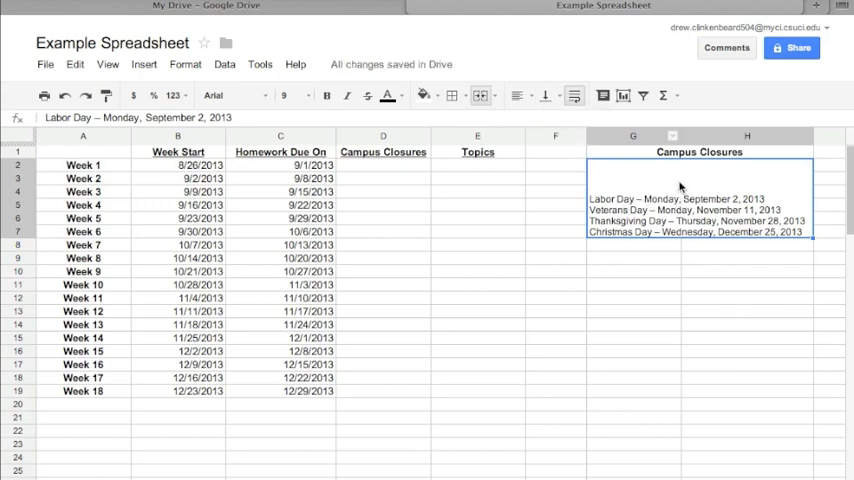
pyautogui.click(546, 96)
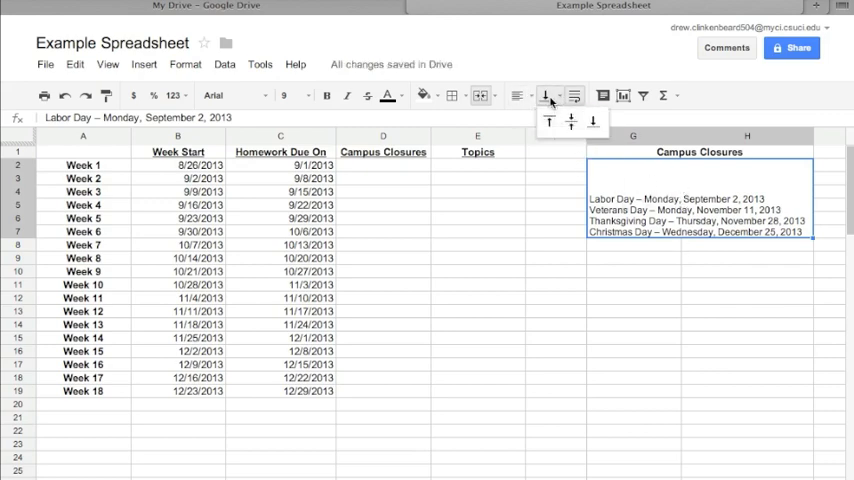
pyautogui.click(546, 120)
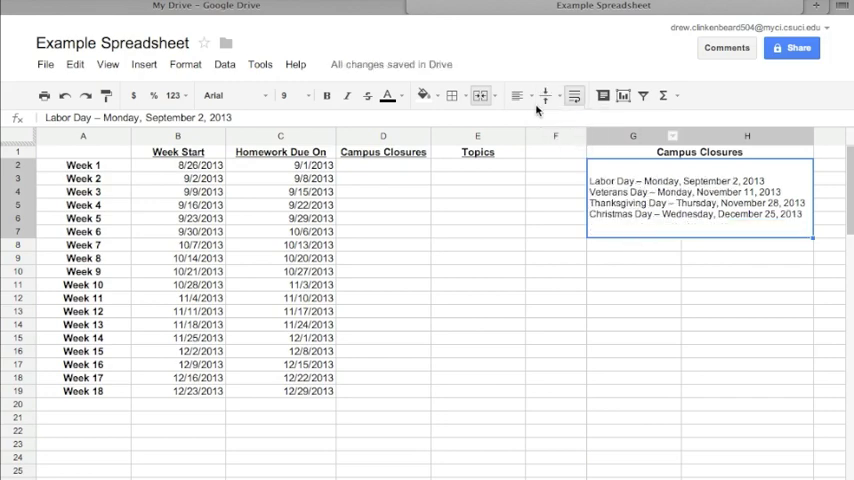
pyautogui.click(548, 96)
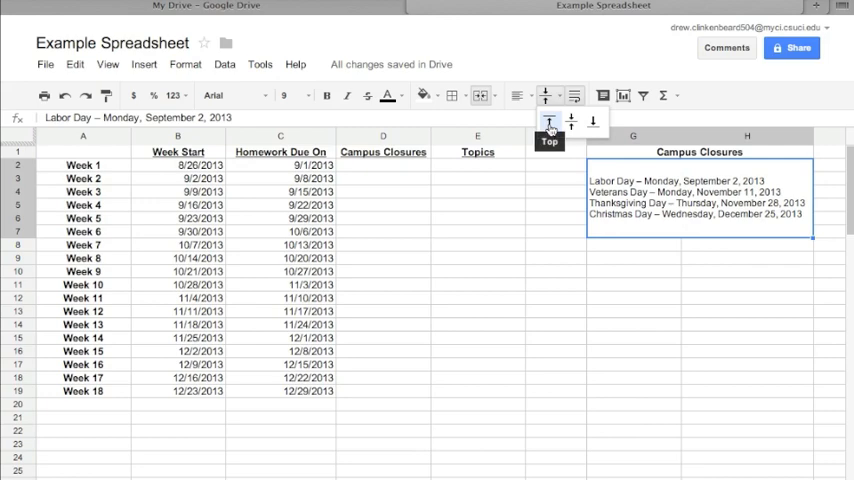
pyautogui.click(548, 122)
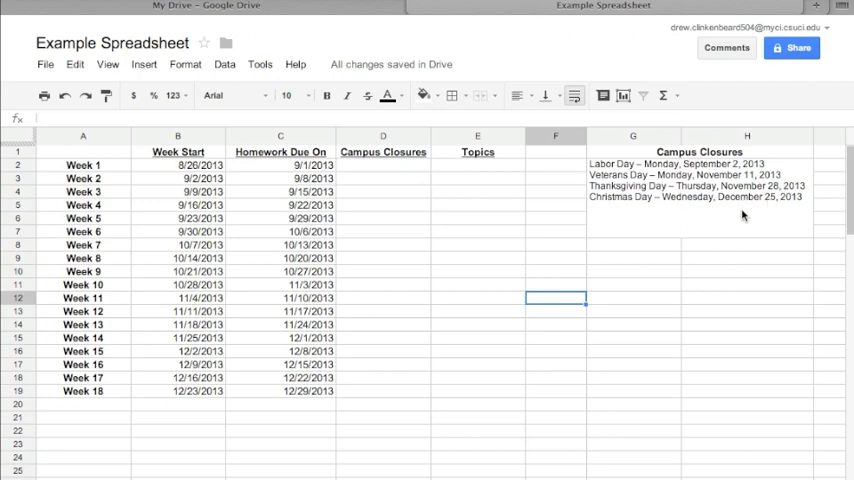
pyautogui.moveTo(296, 172)
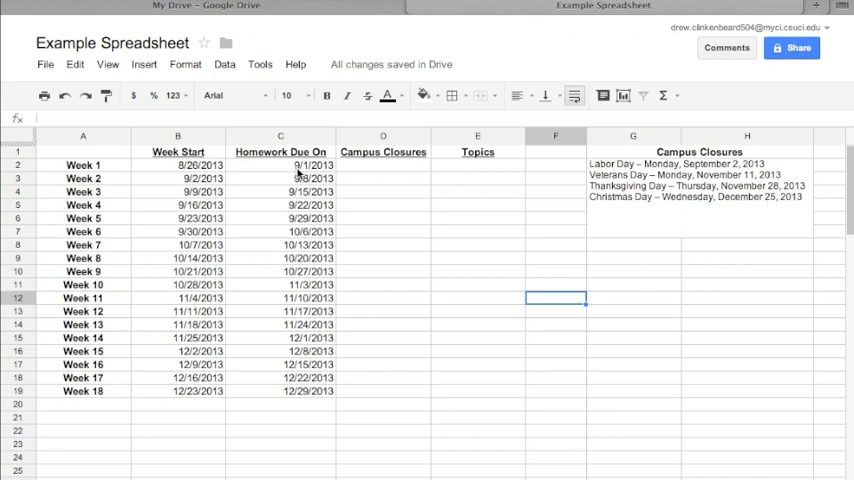
pyautogui.moveTo(384, 168)
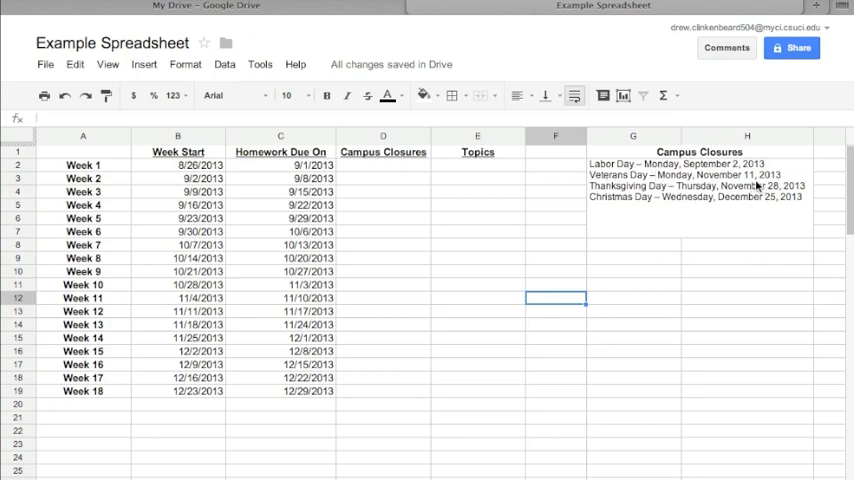
pyautogui.moveTo(372, 212)
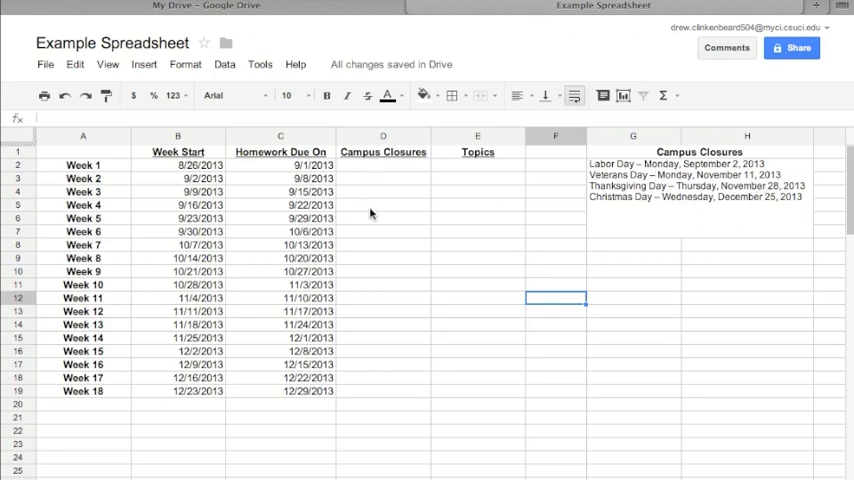
pyautogui.moveTo(456, 356)
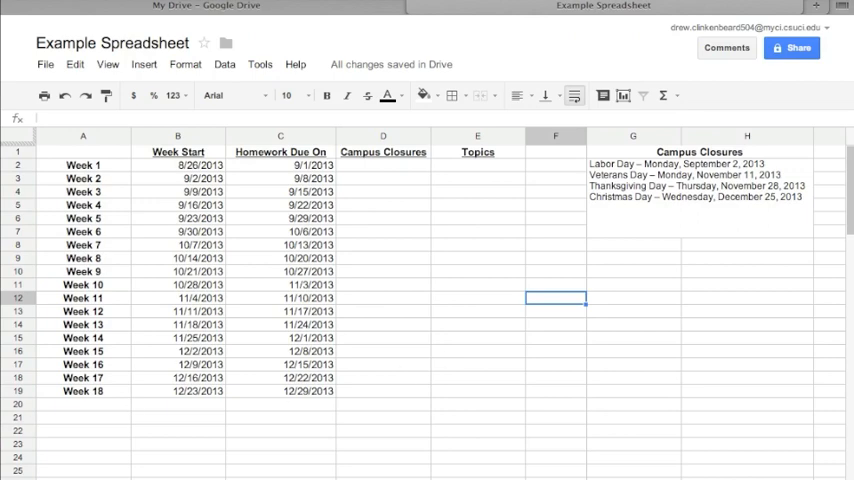
pyautogui.moveTo(568, 180)
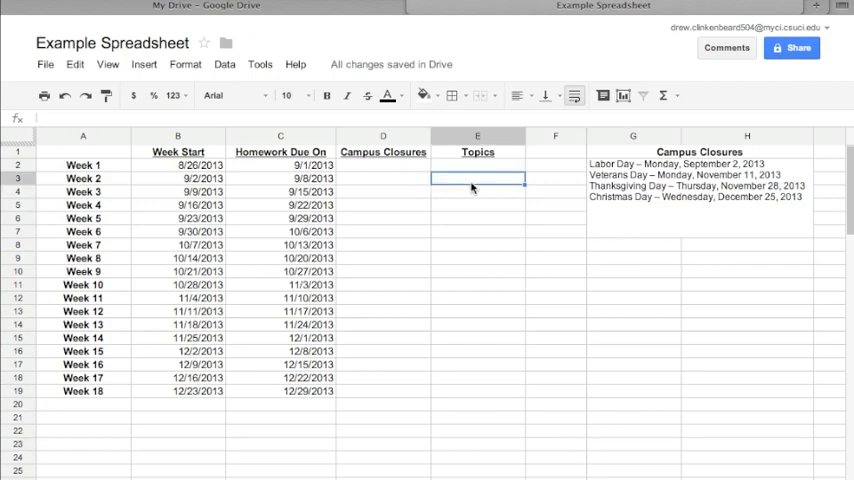
pyautogui.moveTo(474, 186)
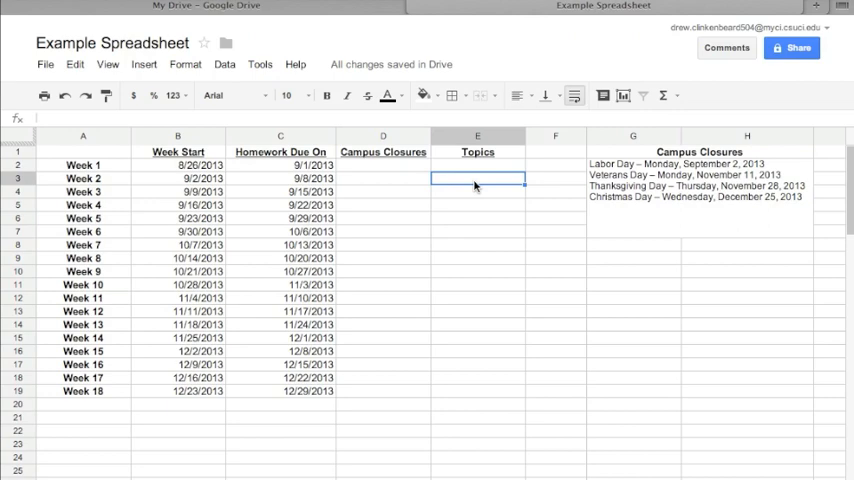
pyautogui.moveTo(52, 184)
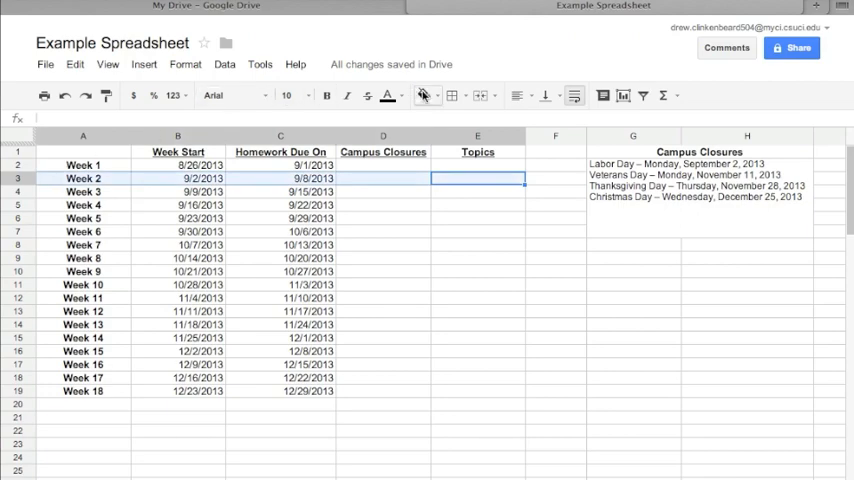
# Fill the Week 2 row A3:E3 with light gray
pyautogui.click(416, 96)
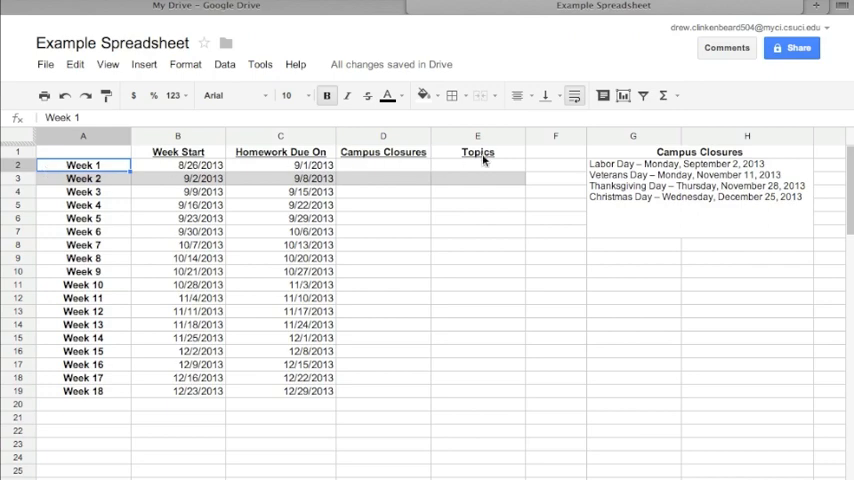
pyautogui.moveTo(482, 180)
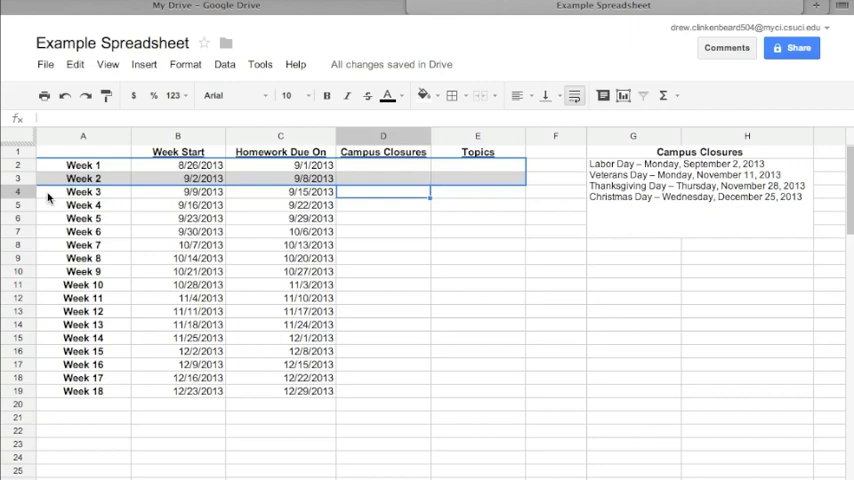
# Paste the Week 1–2 shading format onto rows Week 3 through Week 18
pyautogui.click(82, 192)
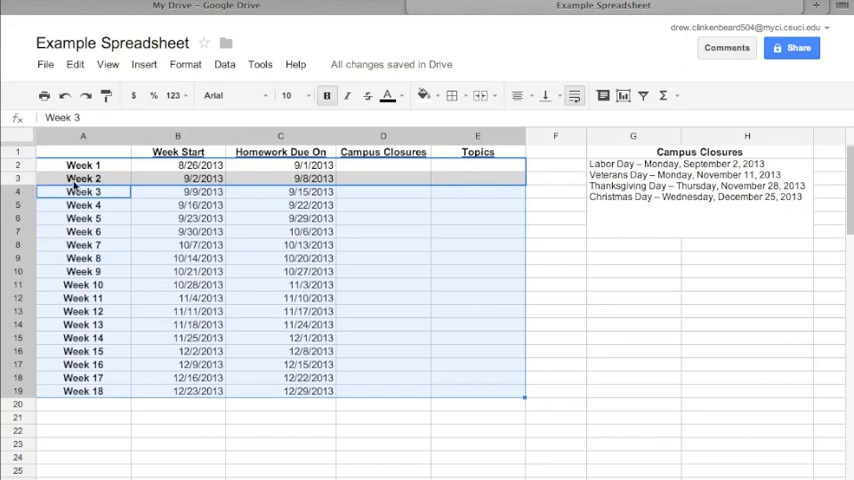
pyautogui.moveTo(148, 168)
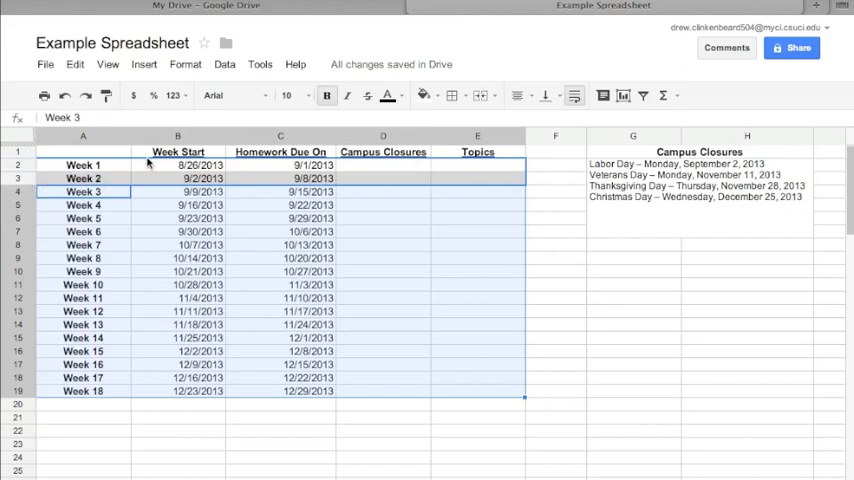
pyautogui.moveTo(482, 168)
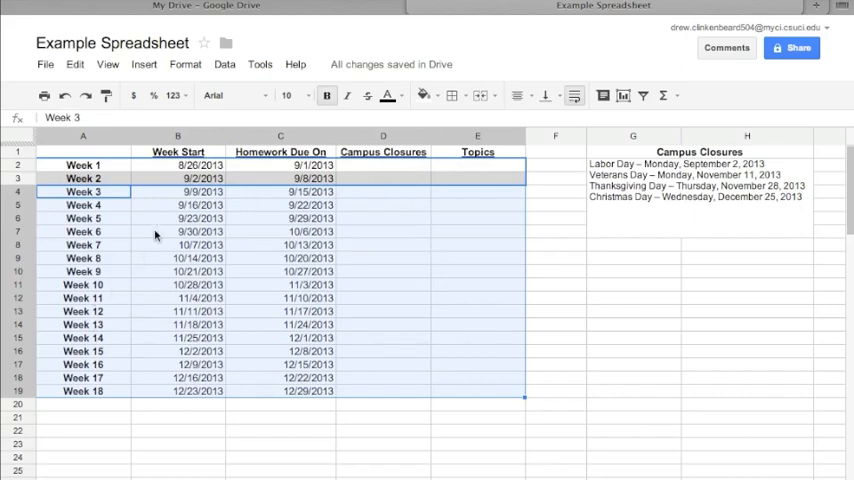
pyautogui.moveTo(60, 188)
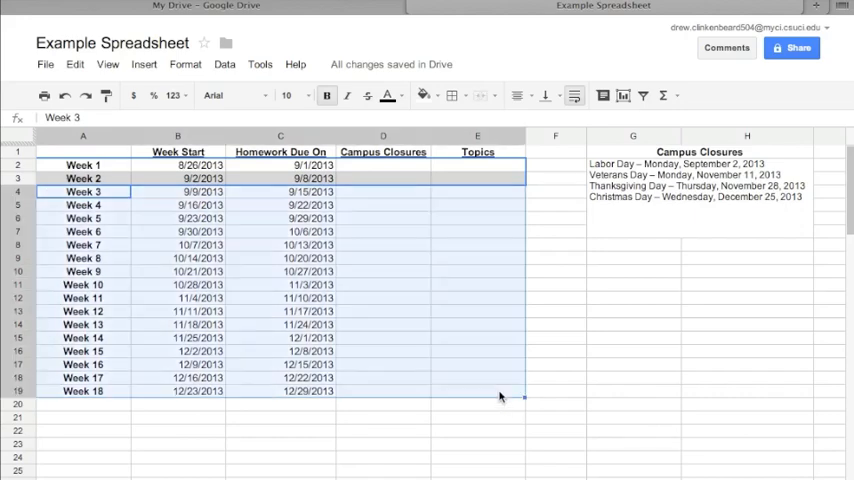
pyautogui.moveTo(128, 356)
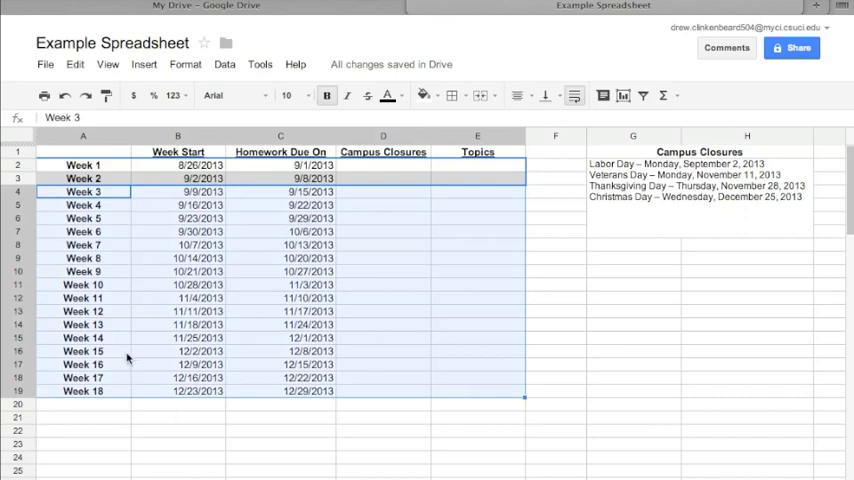
pyautogui.moveTo(256, 280)
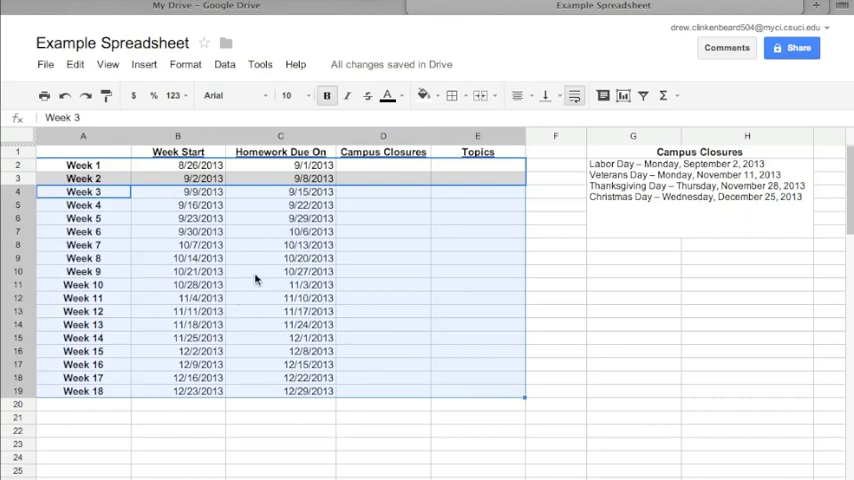
pyautogui.rightClick(256, 280)
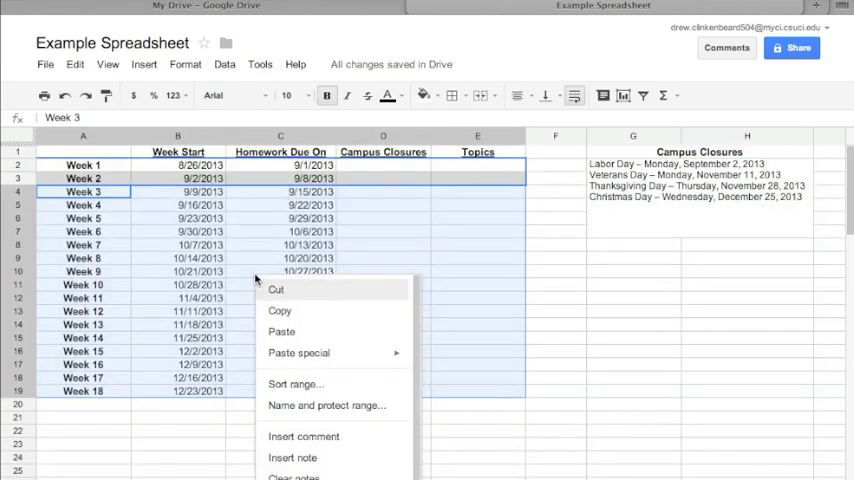
pyautogui.moveTo(304, 368)
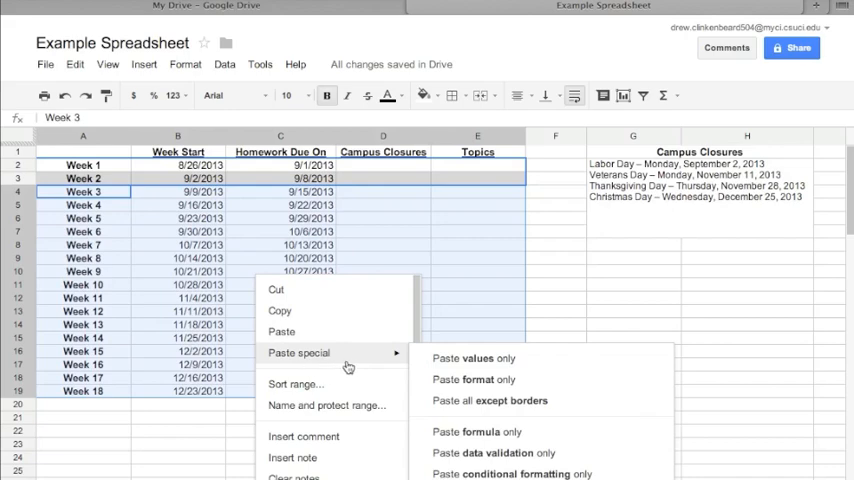
pyautogui.moveTo(504, 364)
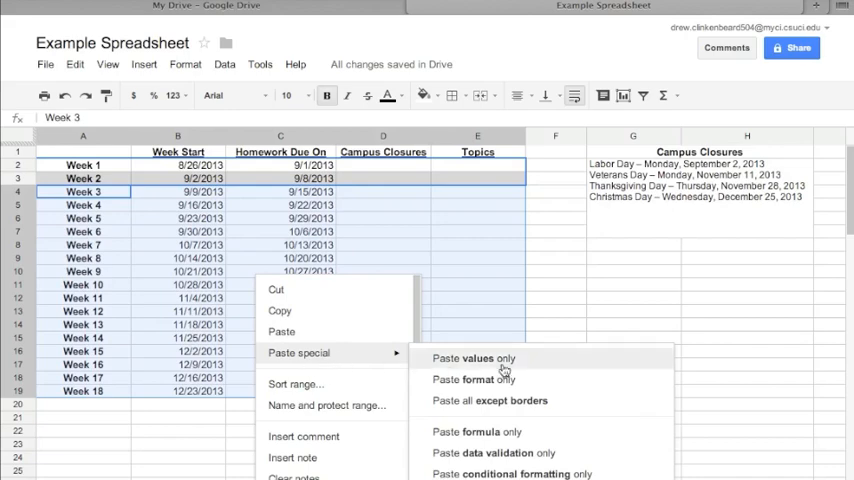
pyautogui.moveTo(502, 400)
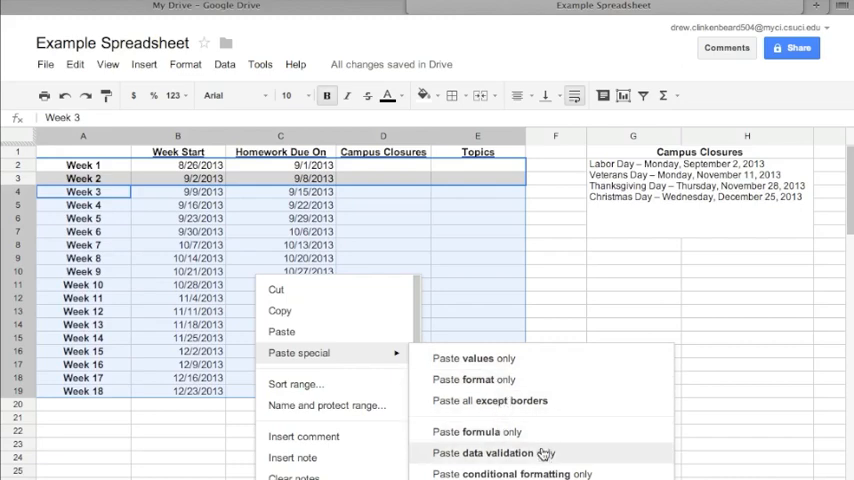
pyautogui.moveTo(500, 380)
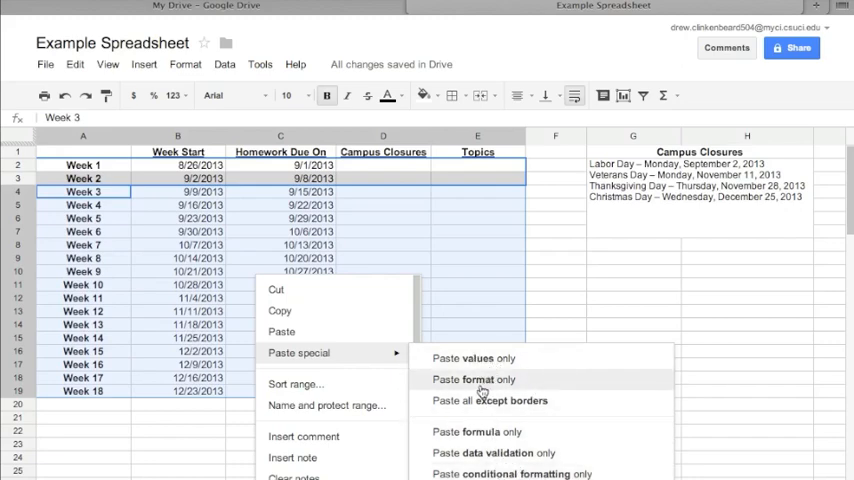
pyautogui.click(480, 380)
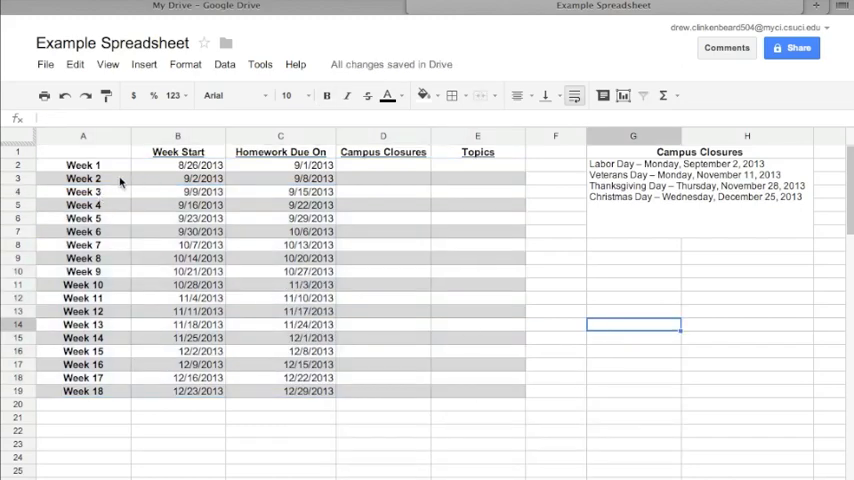
pyautogui.moveTo(84, 204)
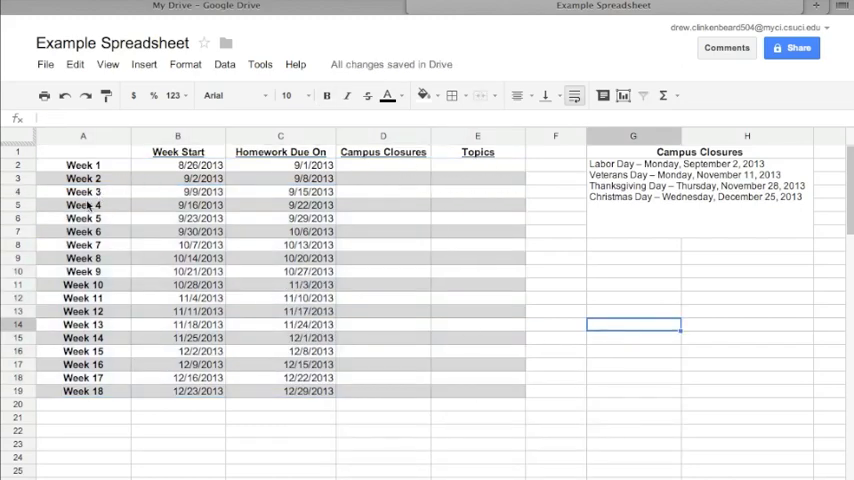